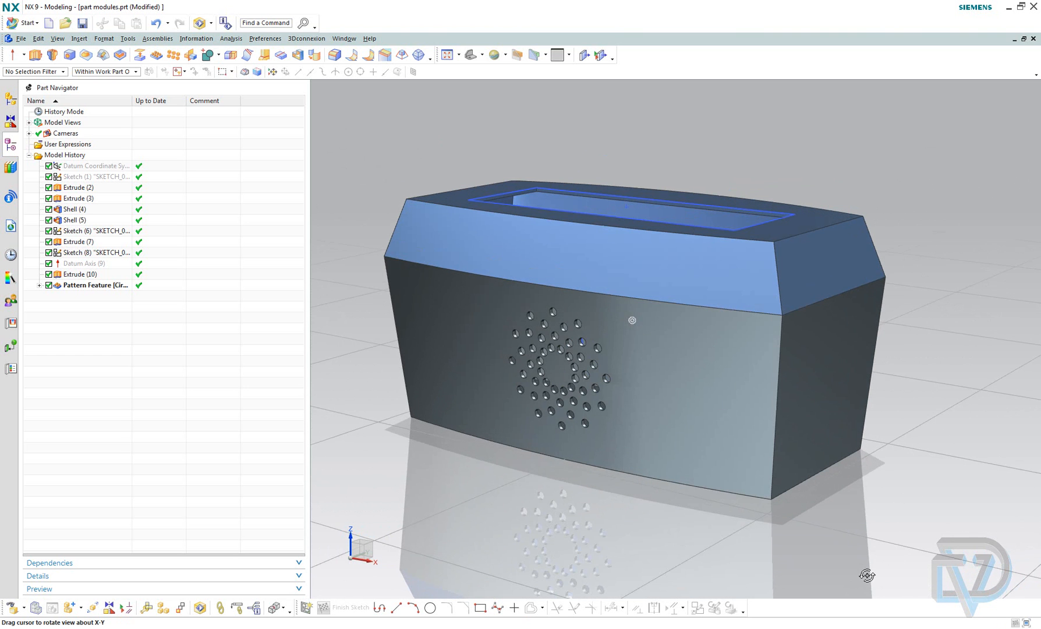
{"action": "mouse_move", "coordinate": [628, 554]}
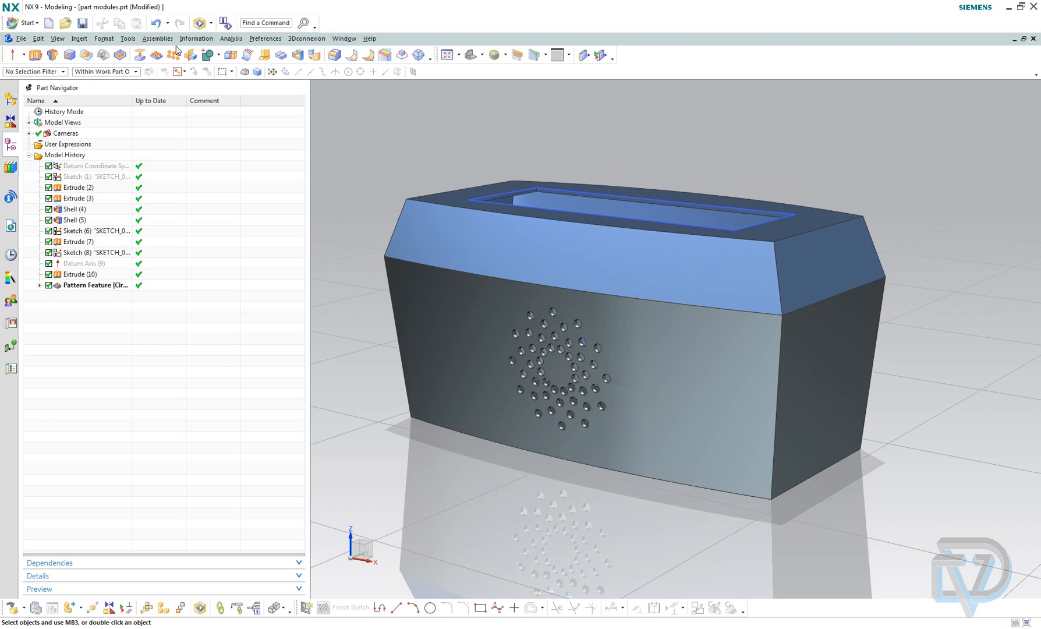
In Product Interface, name the Extrude body 'top case' with description 'this is the top case'
{"action": "left_click", "coordinate": [127, 38]}
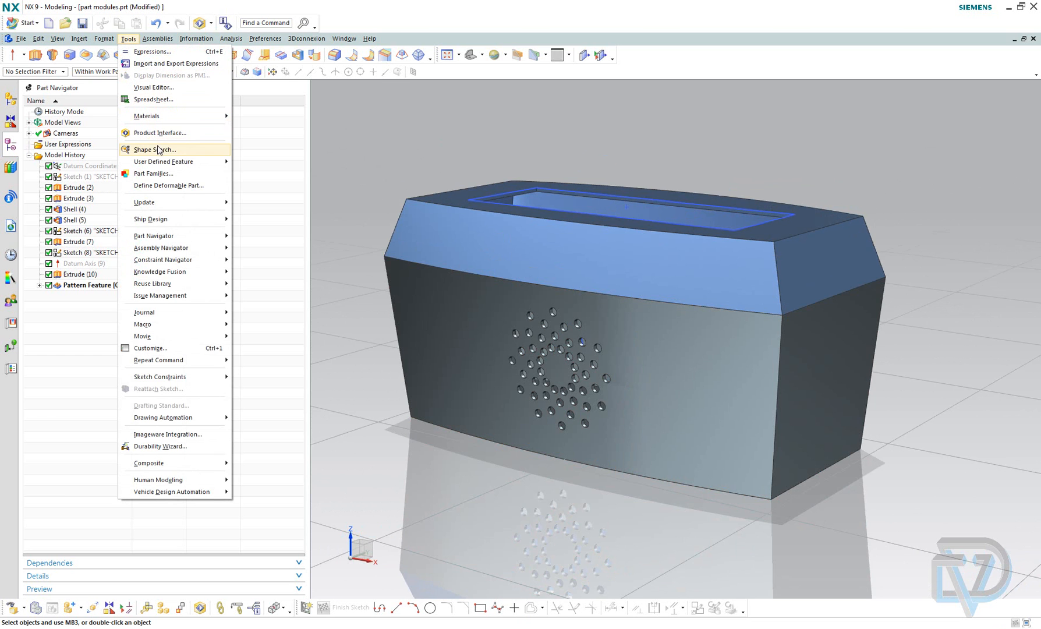
{"action": "mouse_move", "coordinate": [160, 133]}
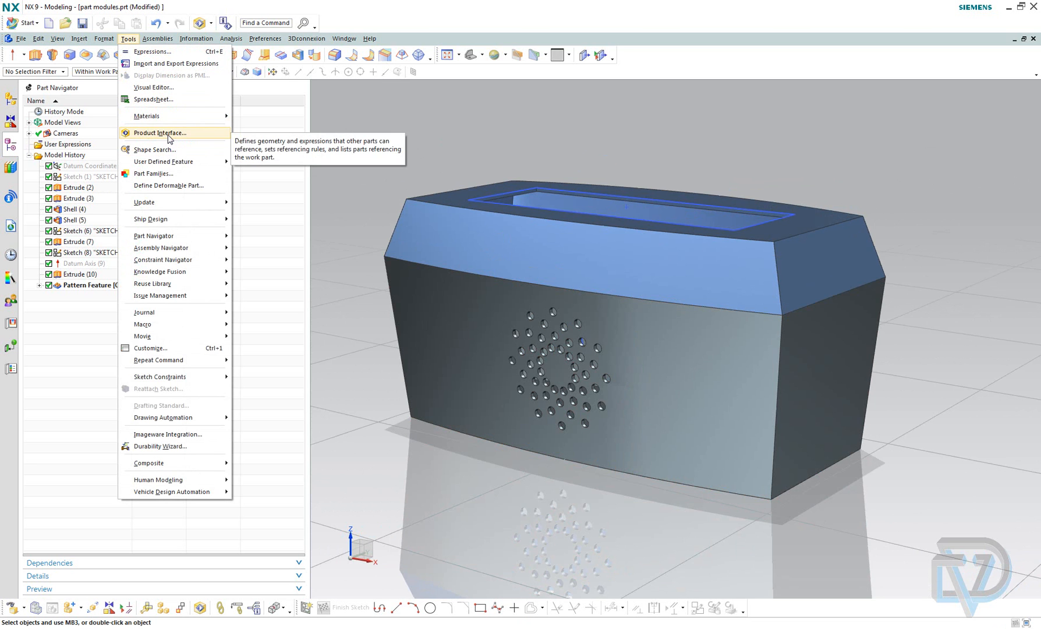
{"action": "mouse_move", "coordinate": [191, 134]}
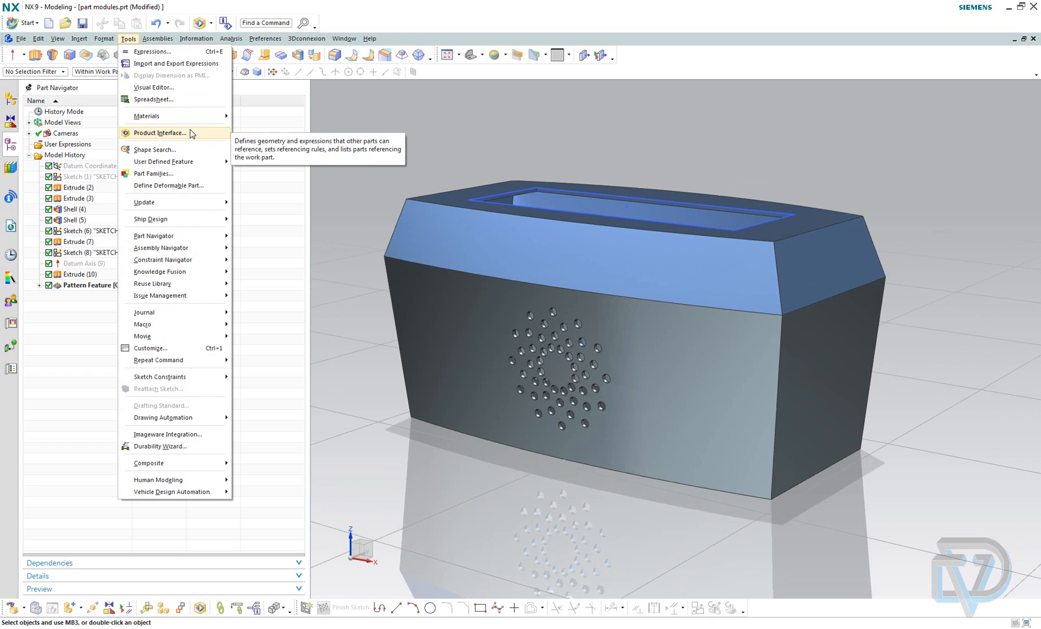
{"action": "mouse_move", "coordinate": [462, 112]}
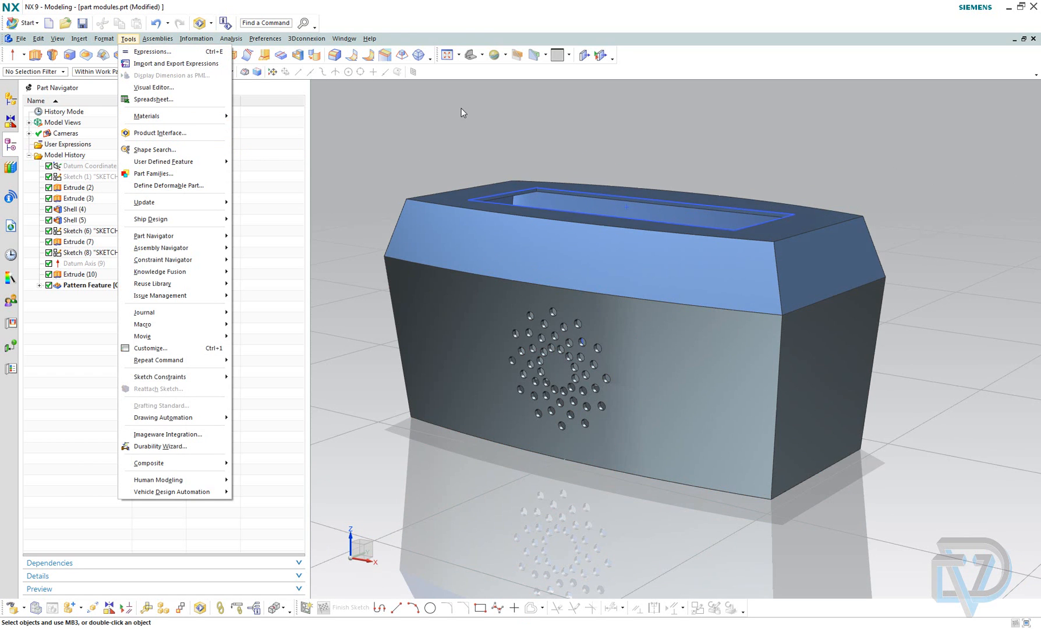
{"action": "mouse_move", "coordinate": [431, 128]}
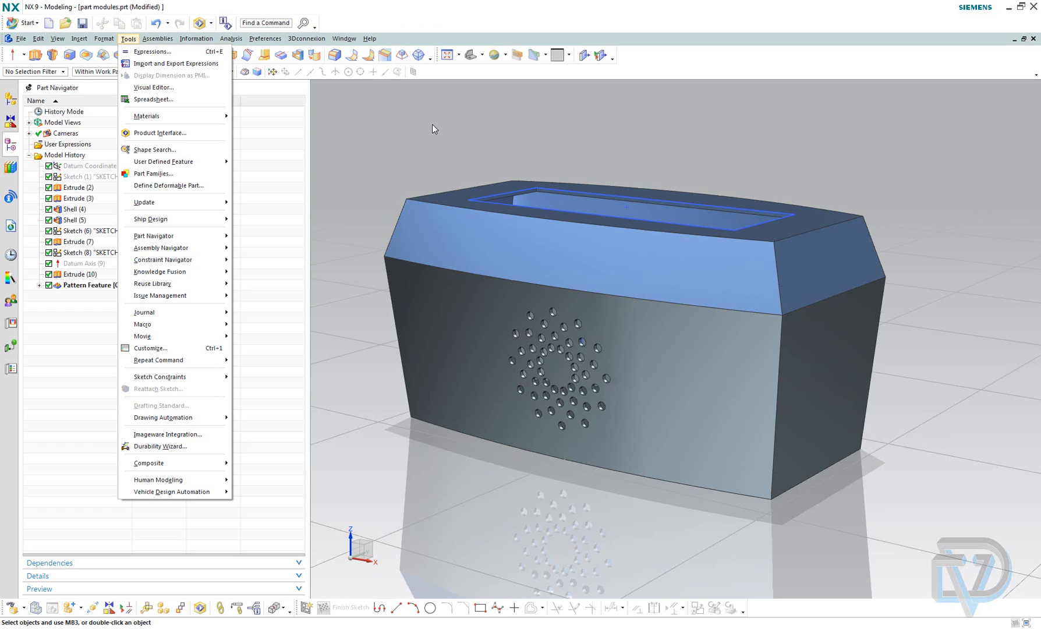
{"action": "mouse_move", "coordinate": [334, 213]}
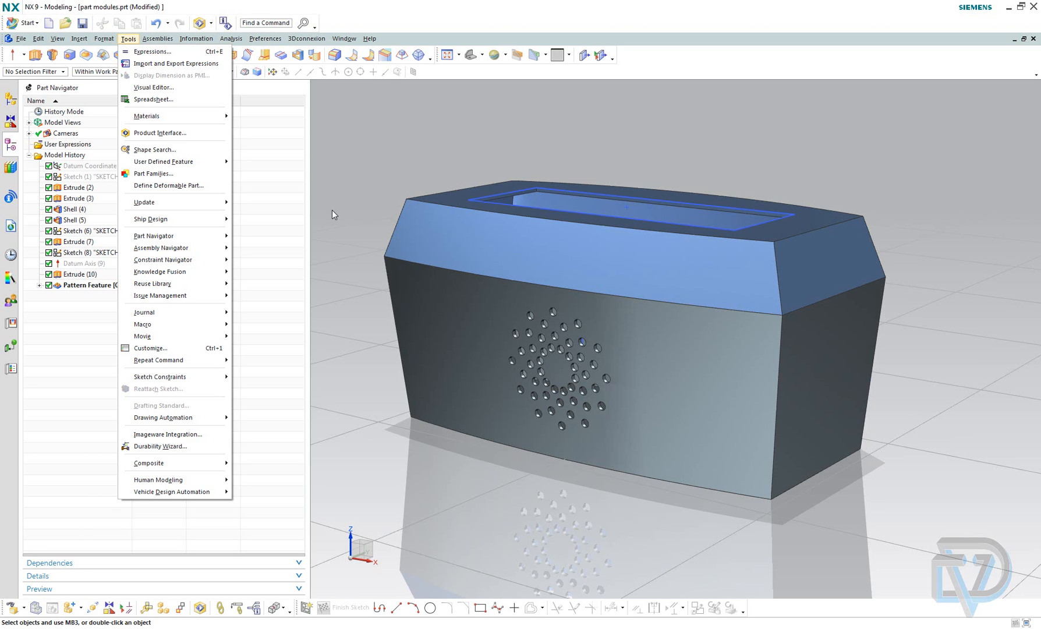
{"action": "mouse_move", "coordinate": [384, 173]}
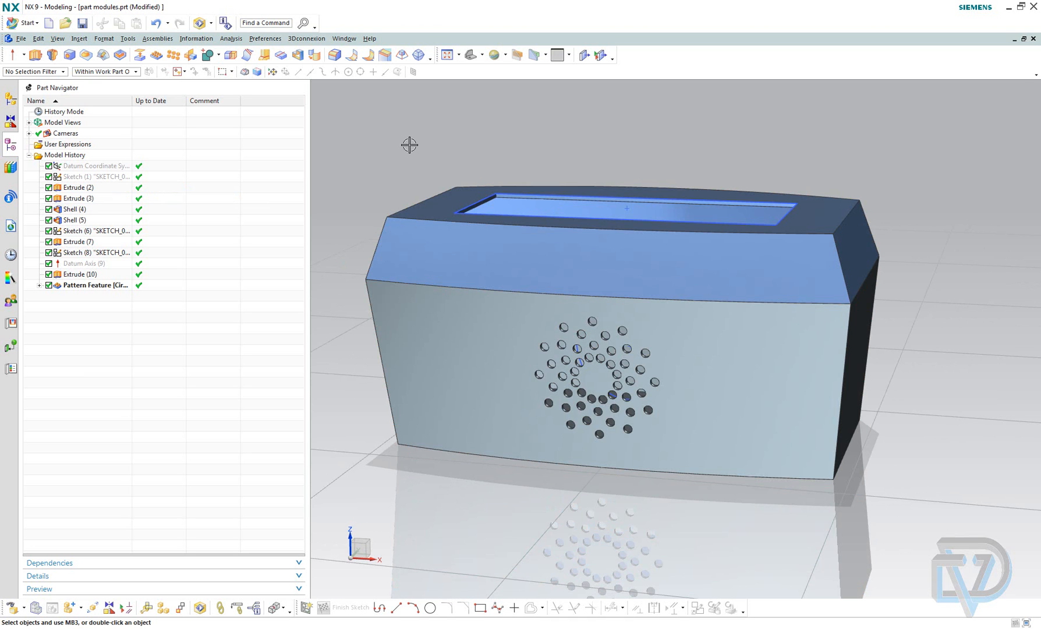
{"action": "left_click", "coordinate": [76, 188]}
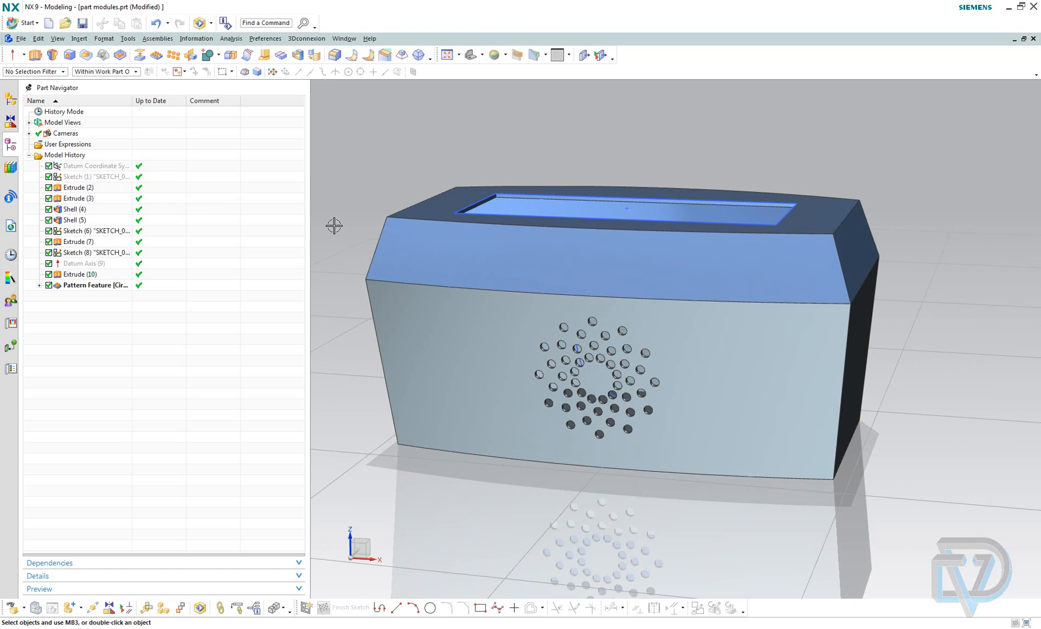
{"action": "mouse_move", "coordinate": [347, 184]}
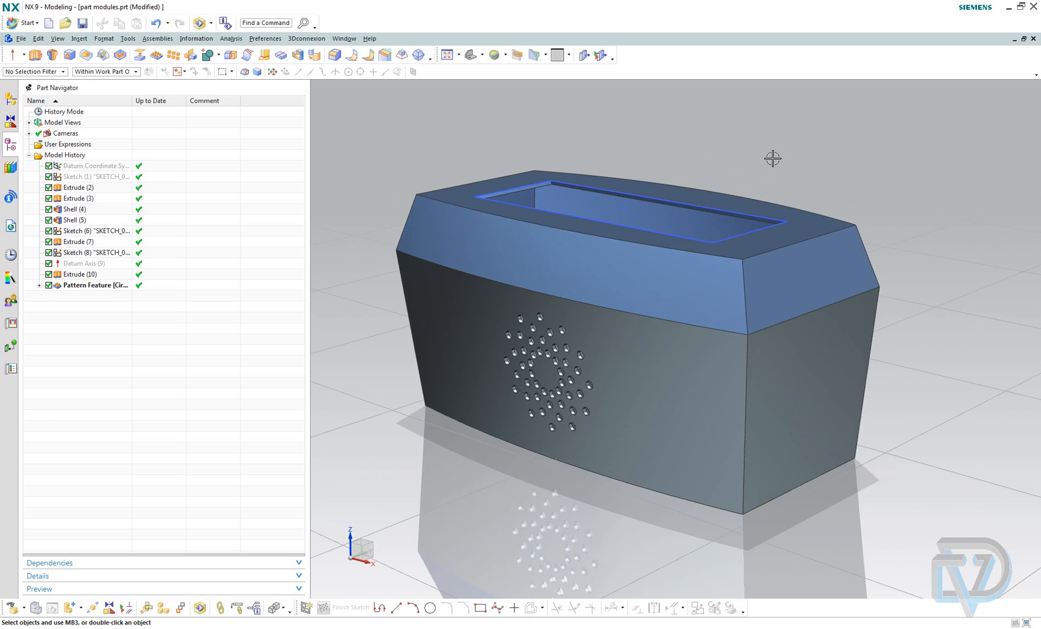
{"action": "mouse_move", "coordinate": [709, 165]}
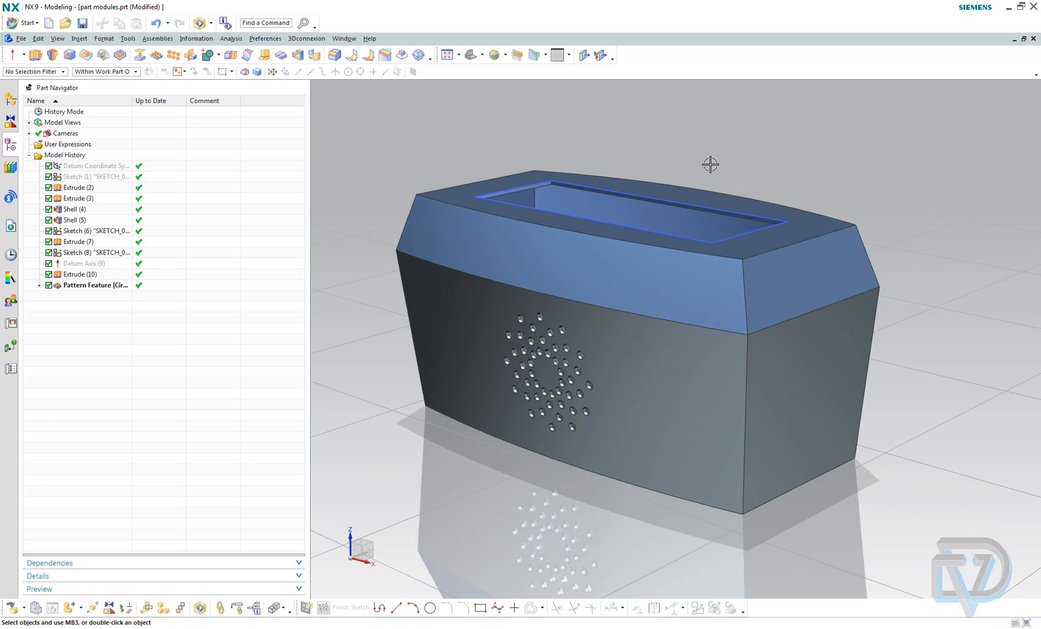
{"action": "left_click", "coordinate": [127, 38]}
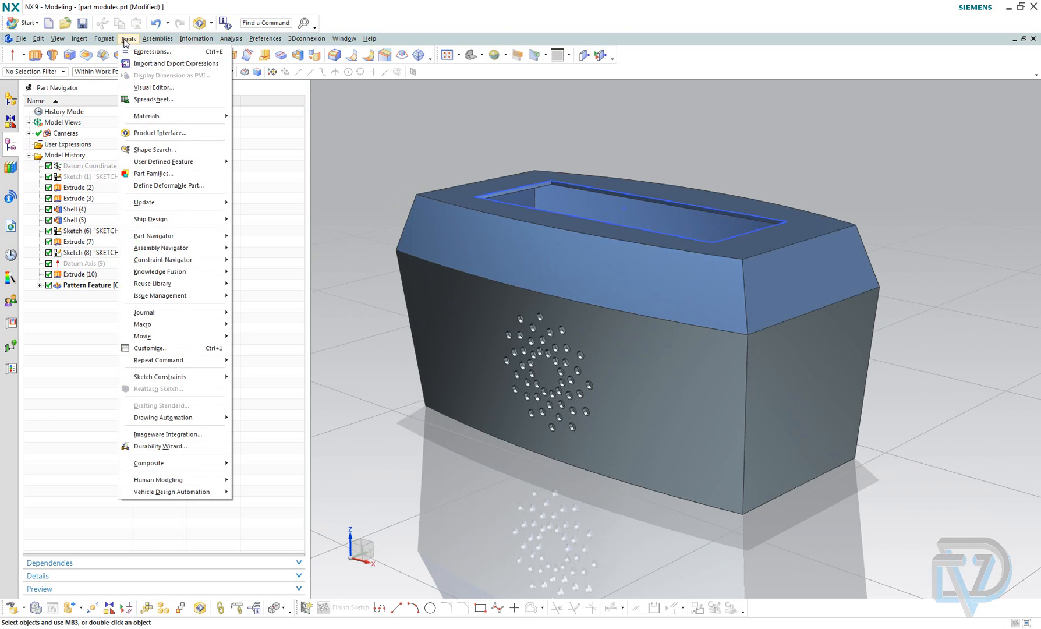
{"action": "left_click", "coordinate": [159, 132]}
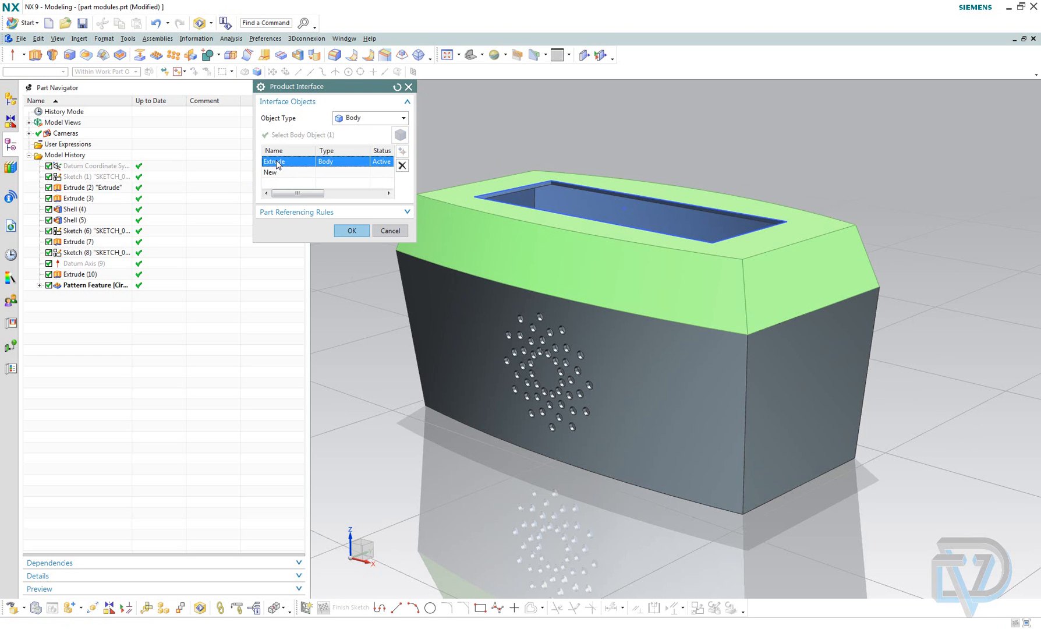
{"action": "right_click", "coordinate": [285, 161]}
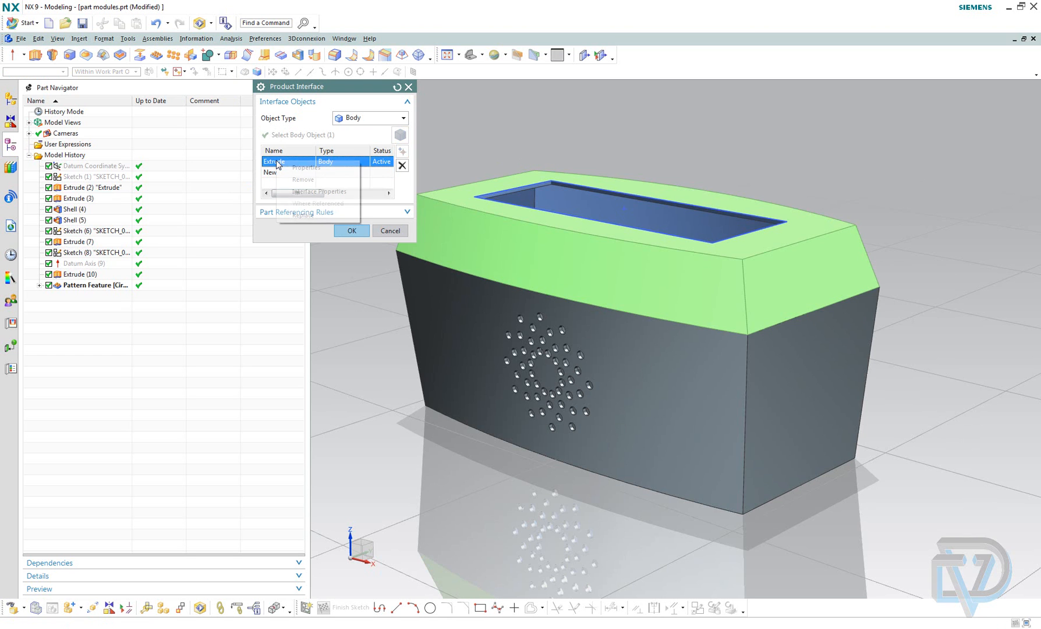
{"action": "mouse_move", "coordinate": [317, 191]}
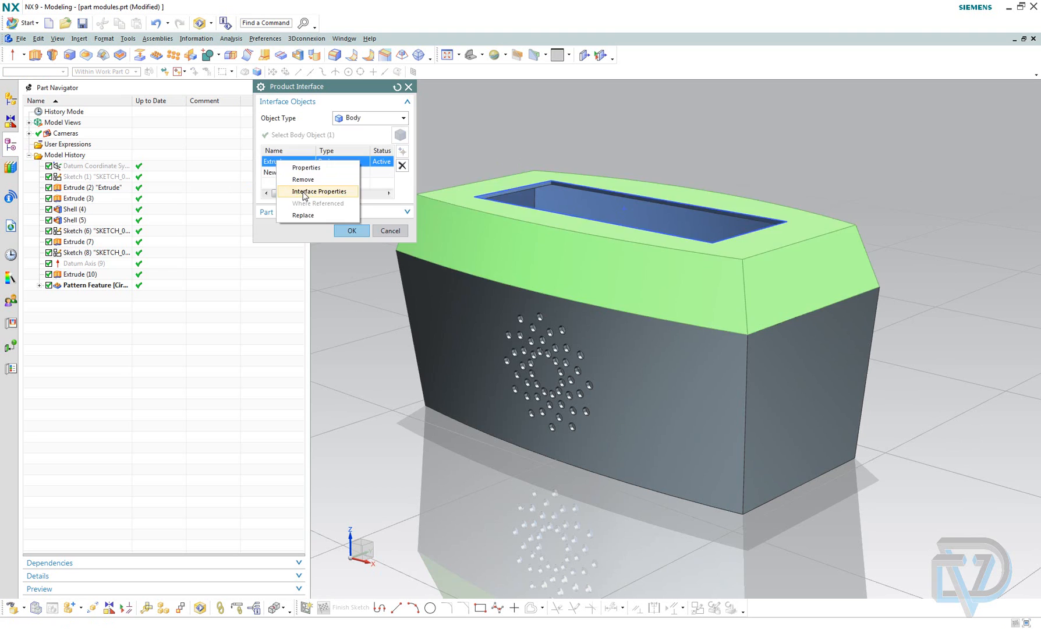
{"action": "left_click", "coordinate": [319, 191]}
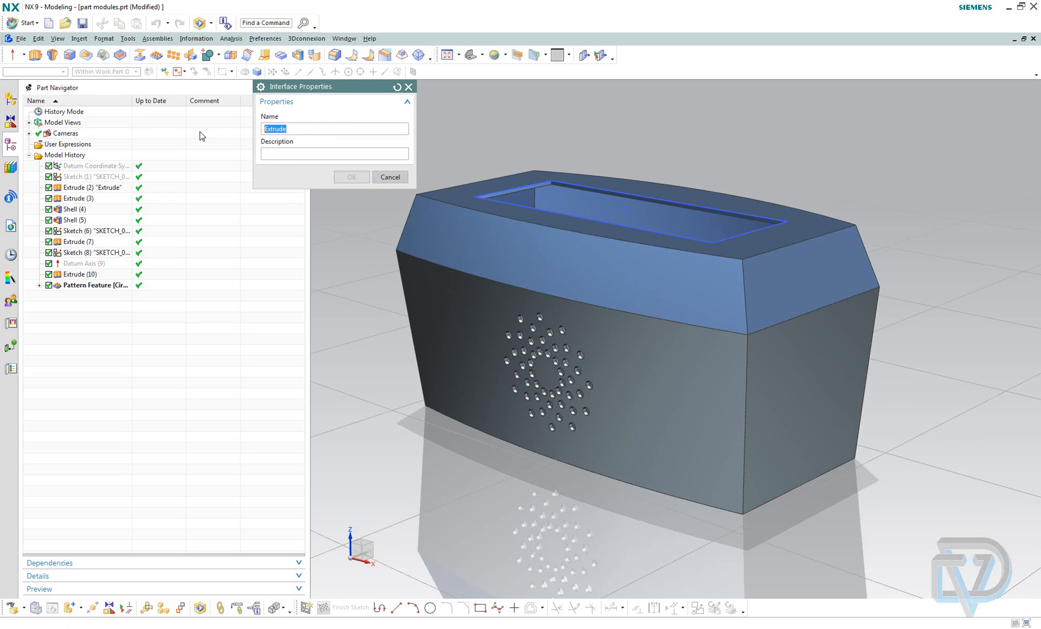
{"action": "type", "text": "top"}
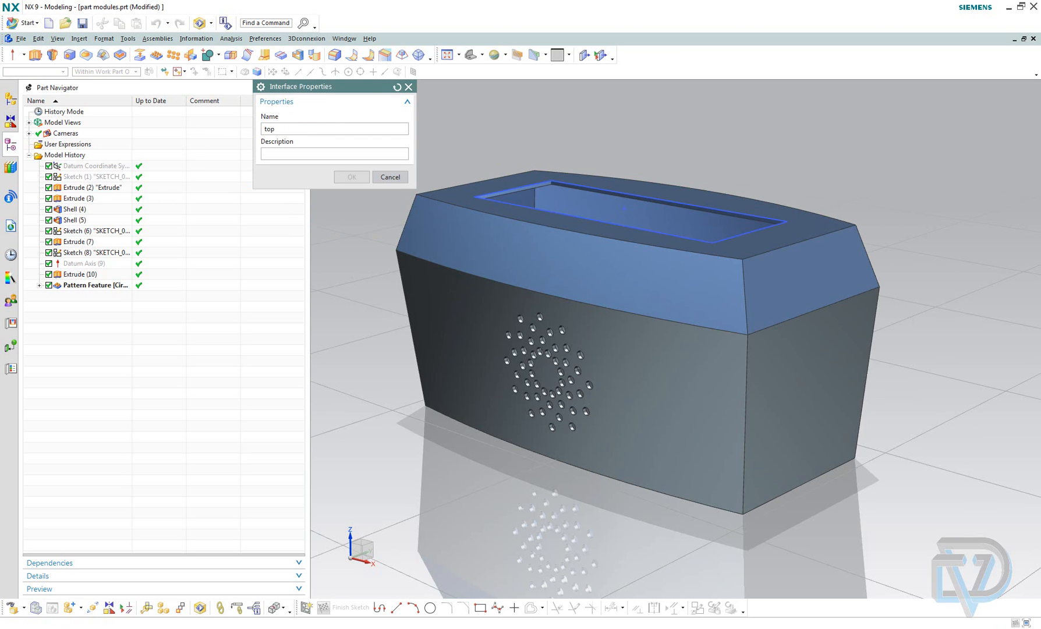
{"action": "type", "text": "case"}
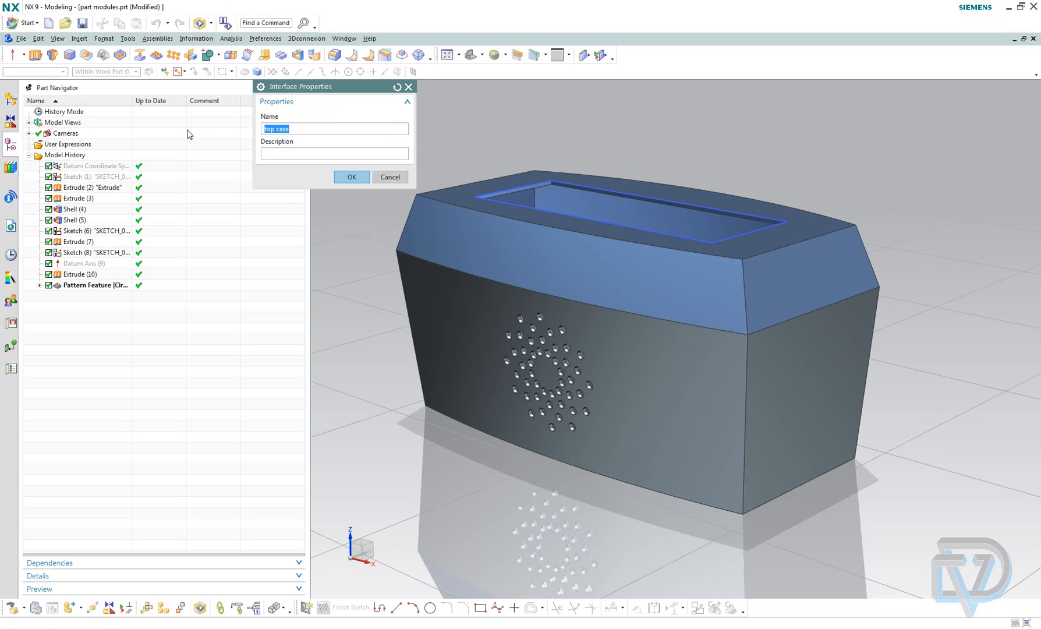
{"action": "left_click", "coordinate": [334, 153]}
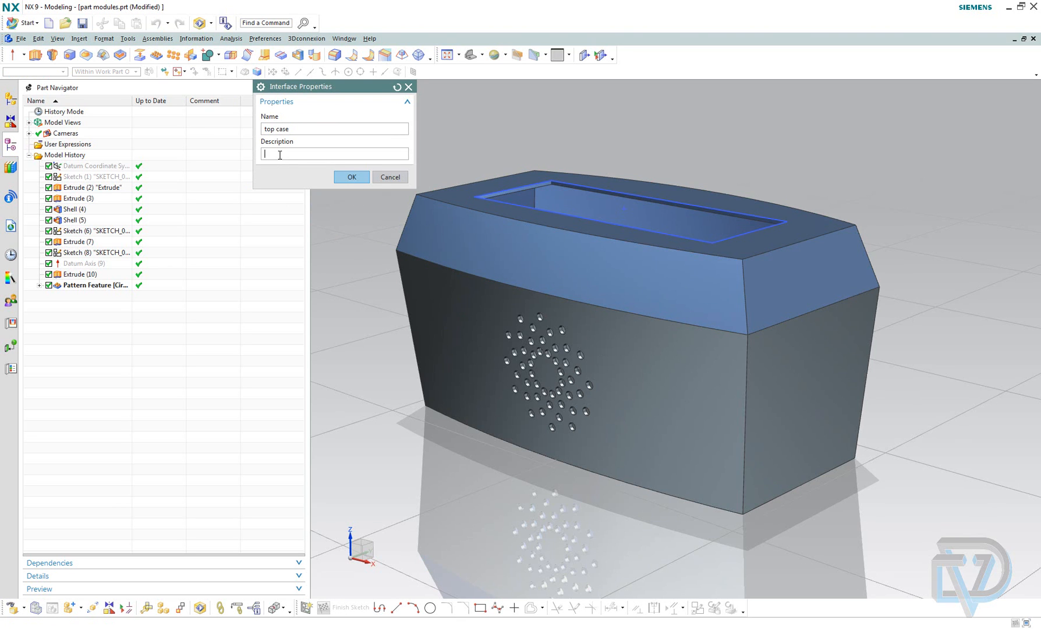
{"action": "type", "text": "this is the top"}
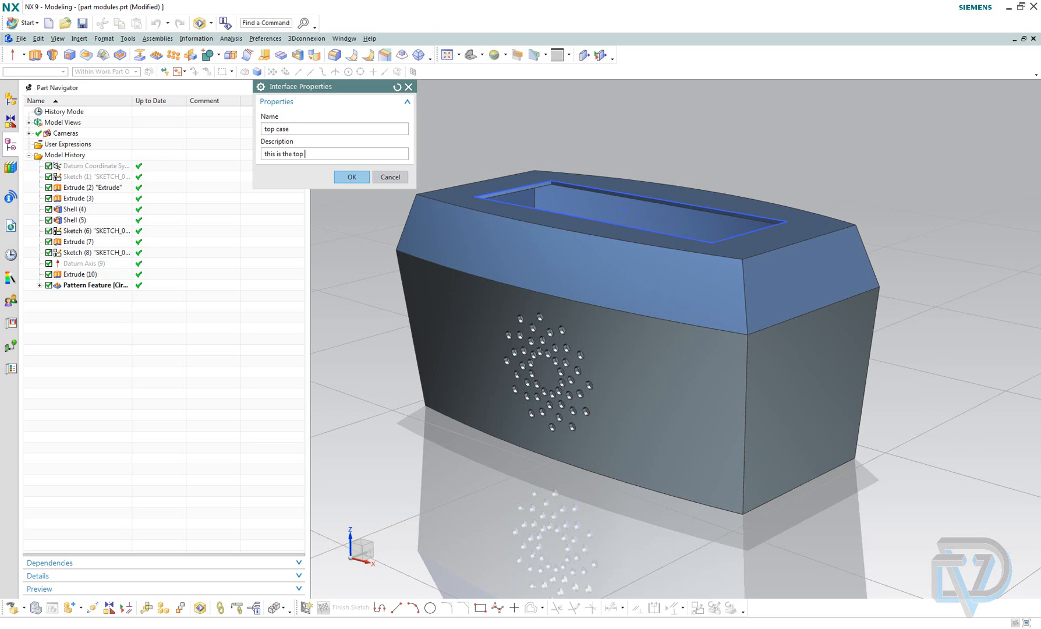
{"action": "type", "text": "case"}
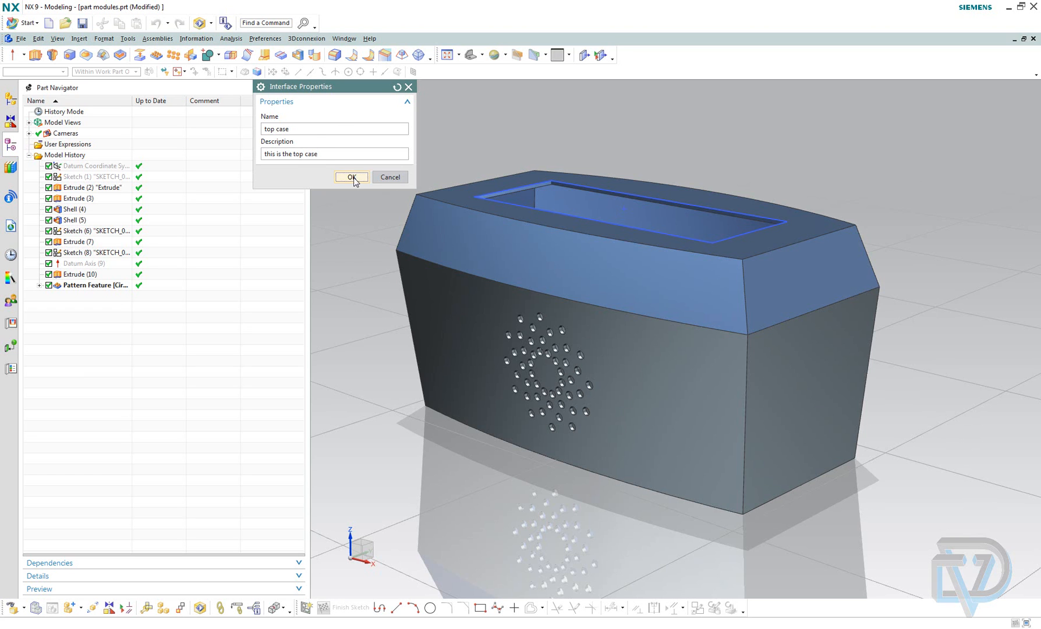
{"action": "left_click", "coordinate": [351, 177]}
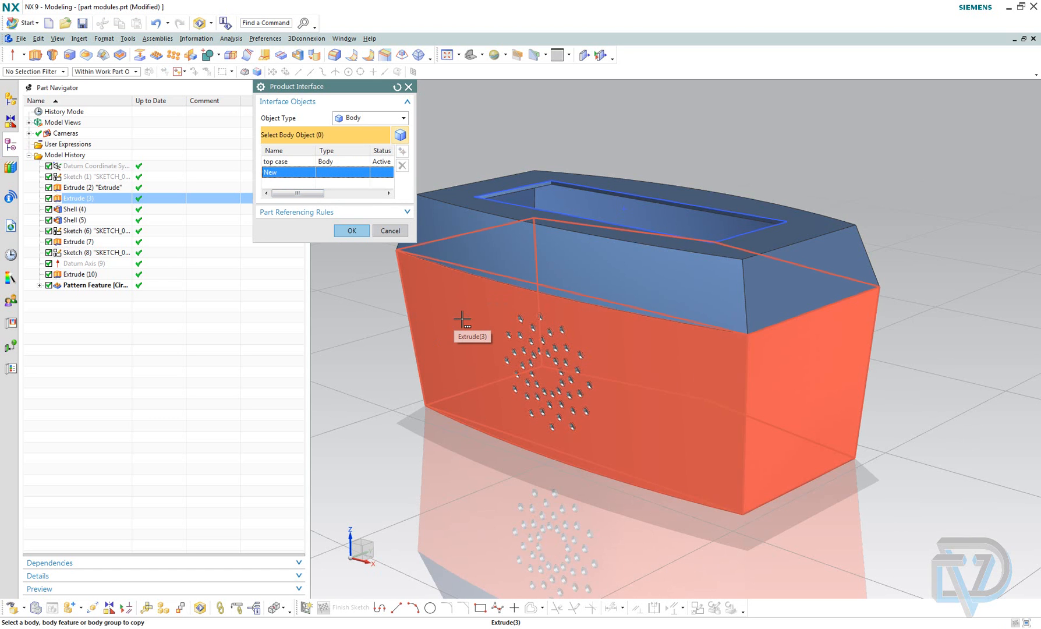
Pick the lower Extrude(3) body and name its interface entry 'bottom case'
{"action": "left_click", "coordinate": [460, 321]}
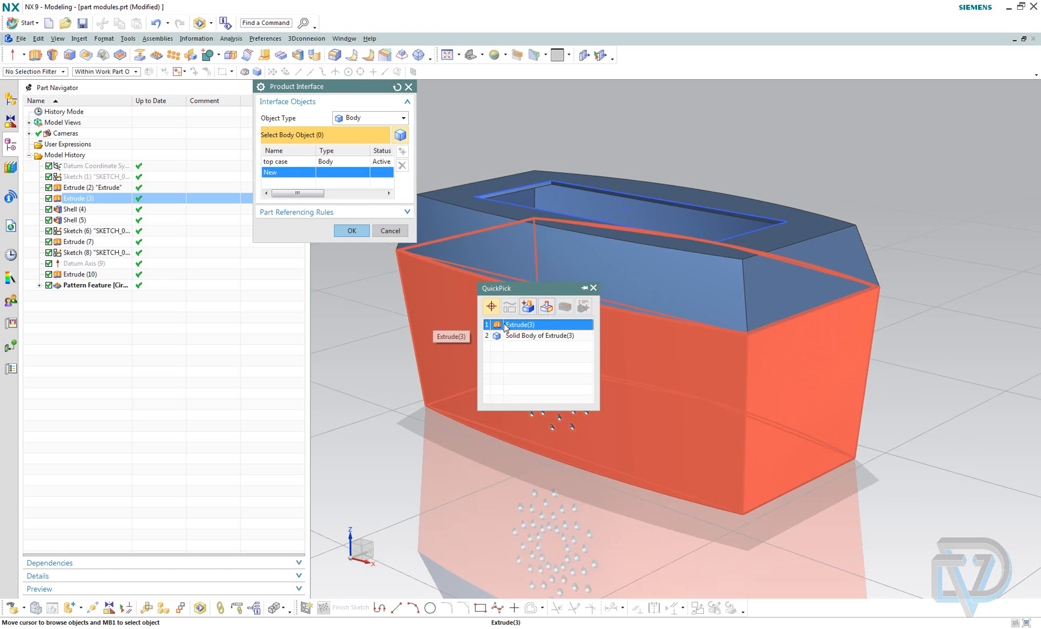
{"action": "left_click", "coordinate": [521, 325]}
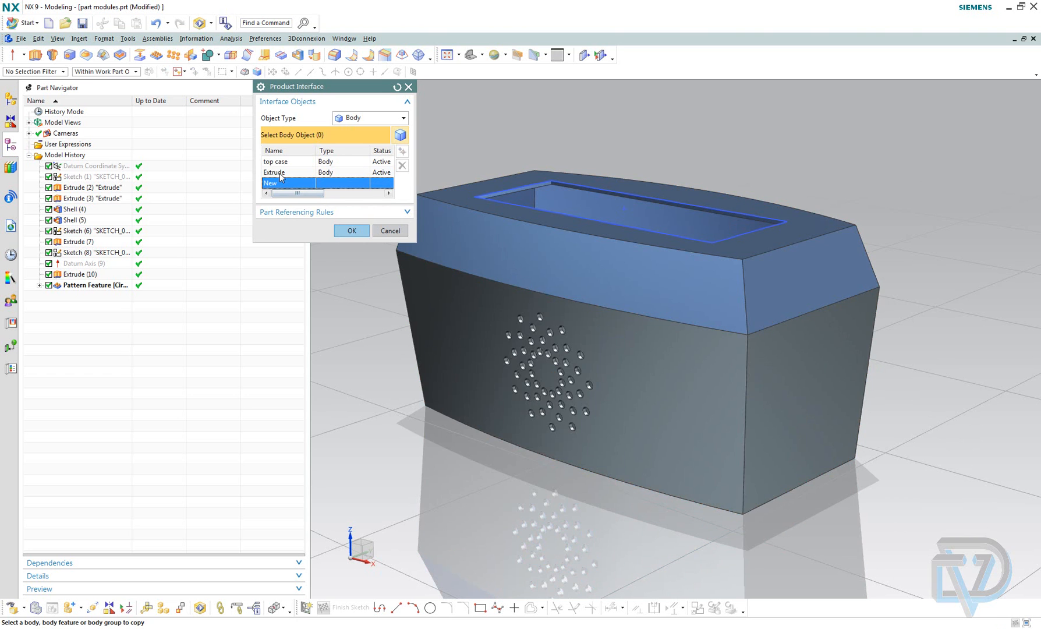
{"action": "right_click", "coordinate": [275, 172]}
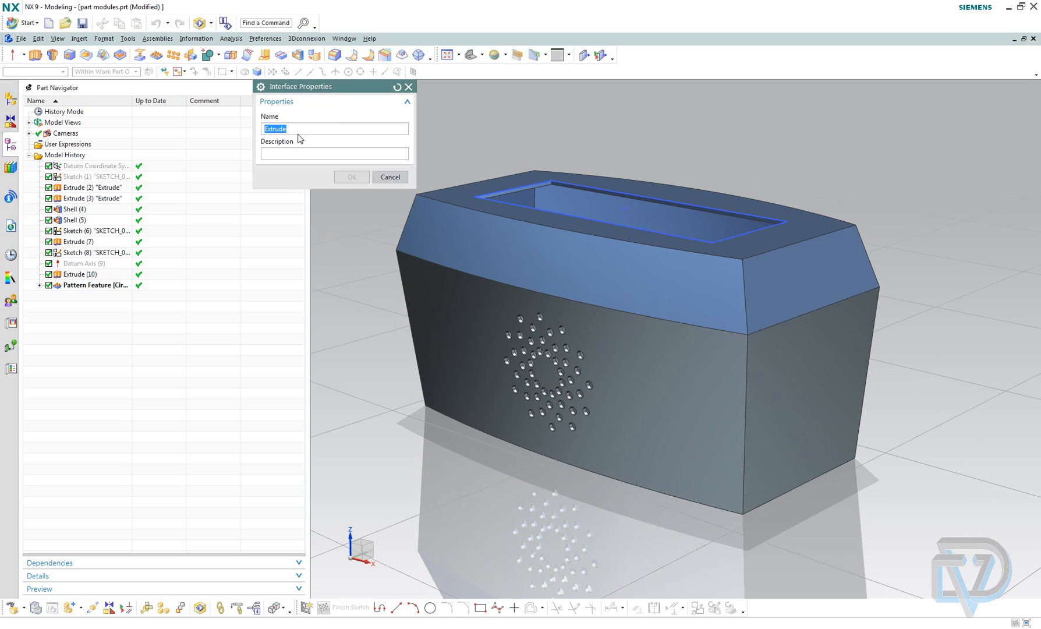
{"action": "type", "text": "bottom case"}
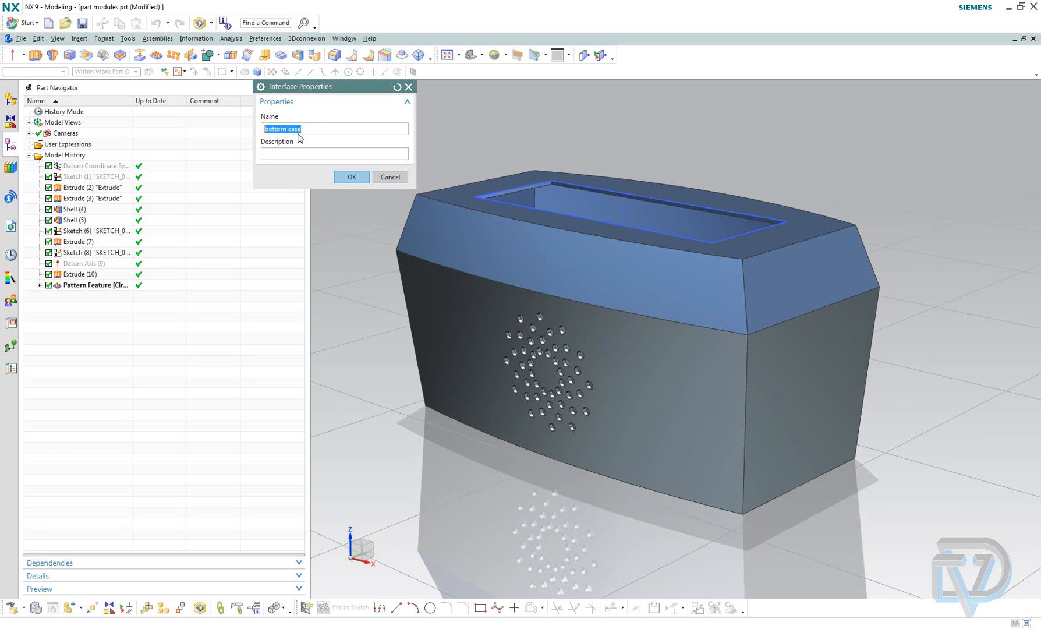
{"action": "left_click", "coordinate": [351, 176]}
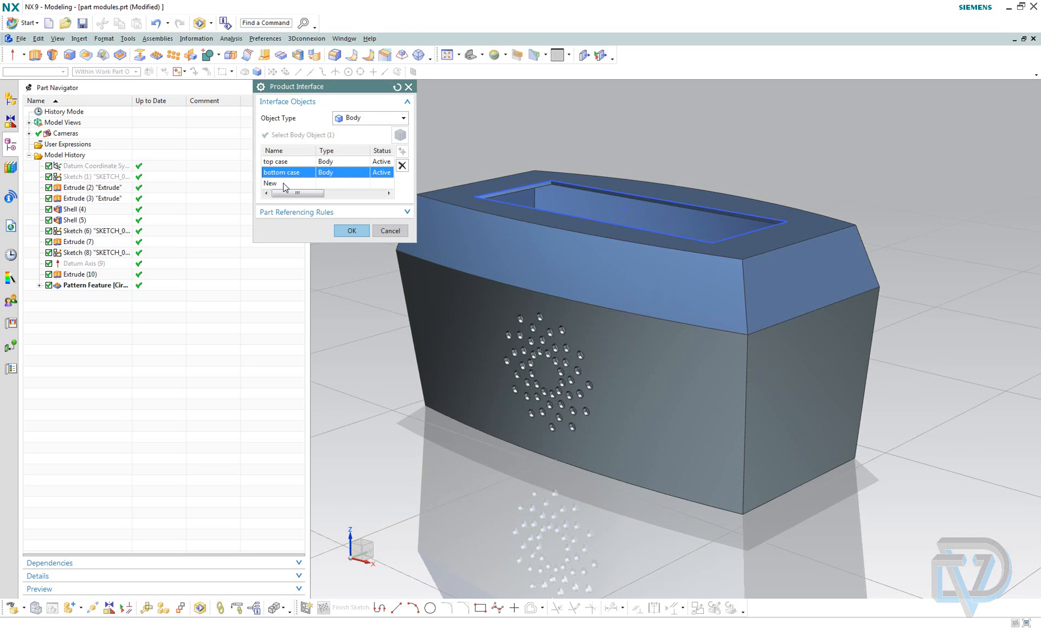
{"action": "left_click", "coordinate": [286, 183]}
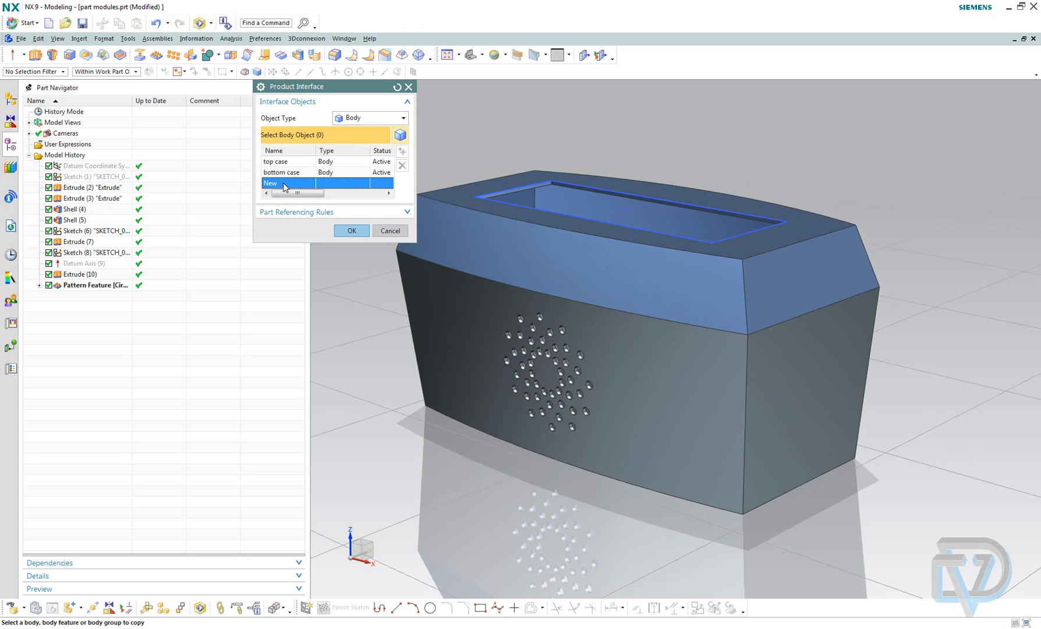
Restrict selection to solid bodies and delete the duplicate bottom case interface entry
{"action": "right_click", "coordinate": [285, 183]}
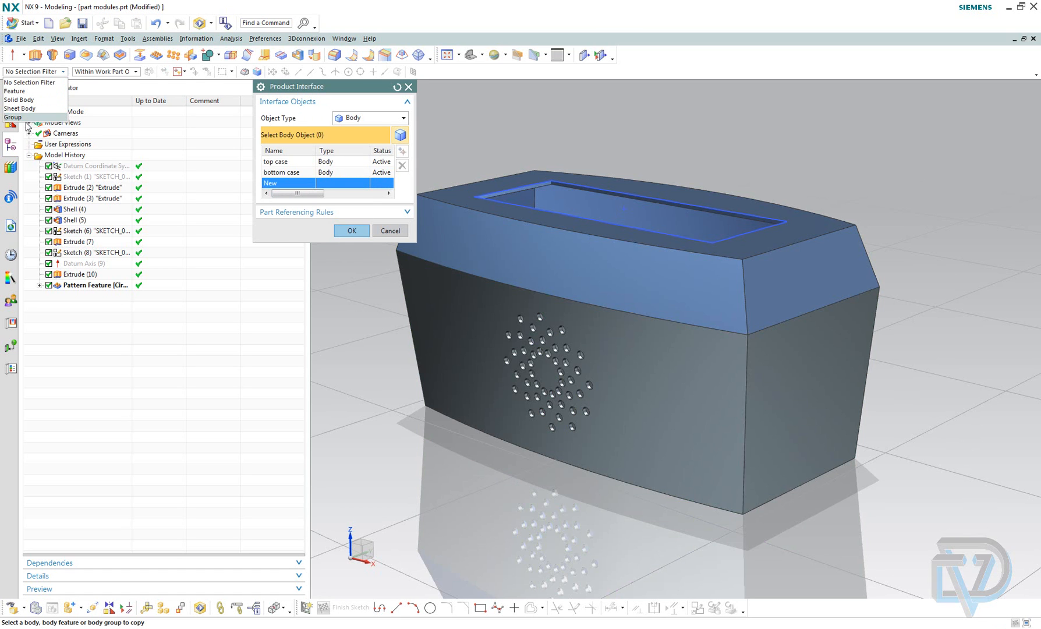
{"action": "left_click", "coordinate": [19, 100]}
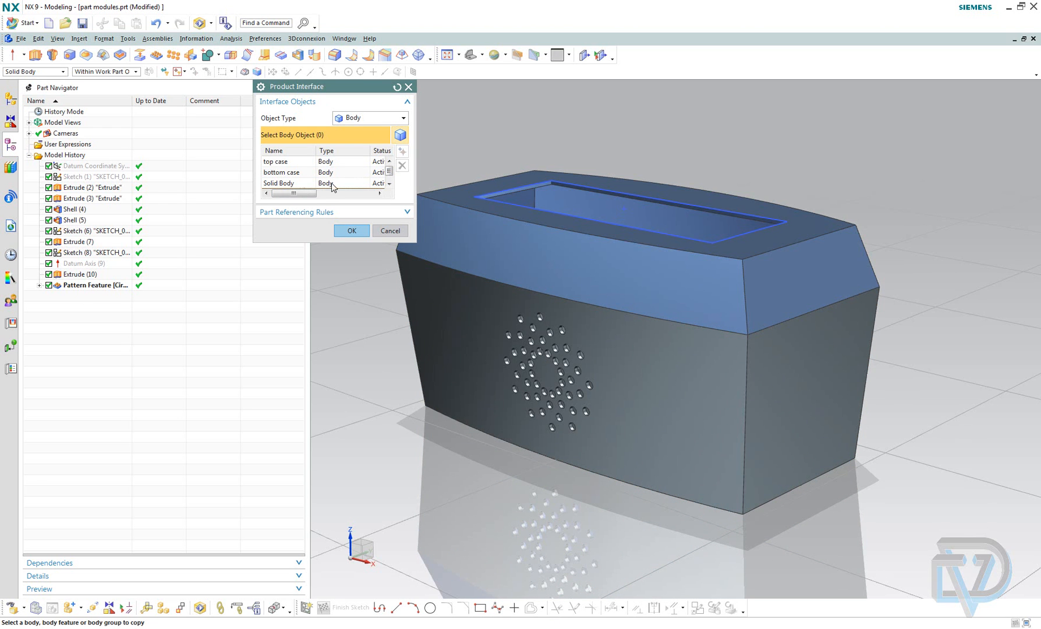
{"action": "mouse_move", "coordinate": [284, 180]}
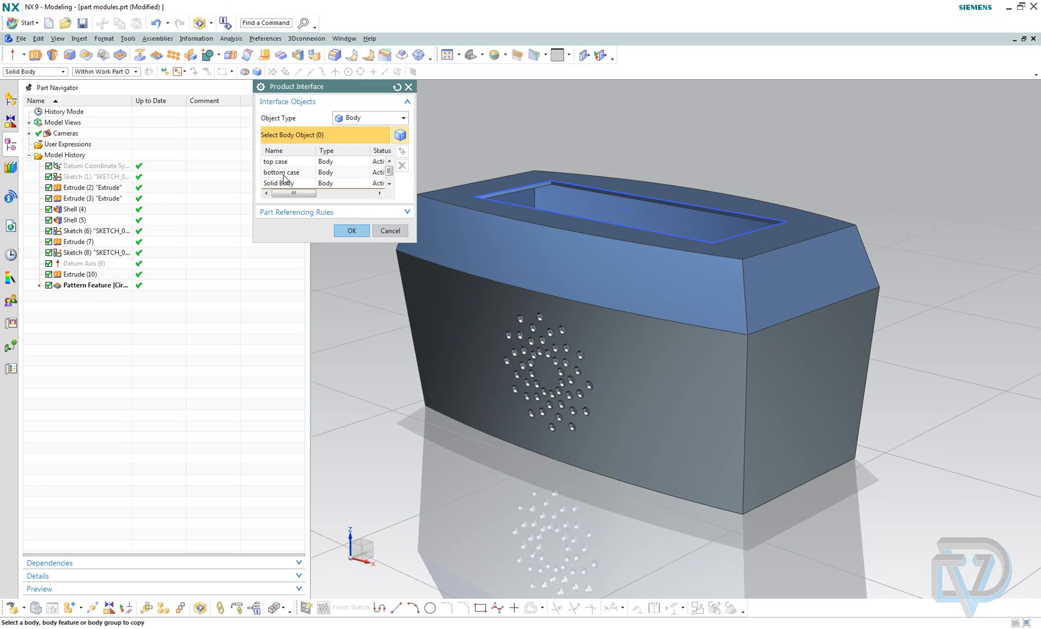
{"action": "right_click", "coordinate": [283, 172]}
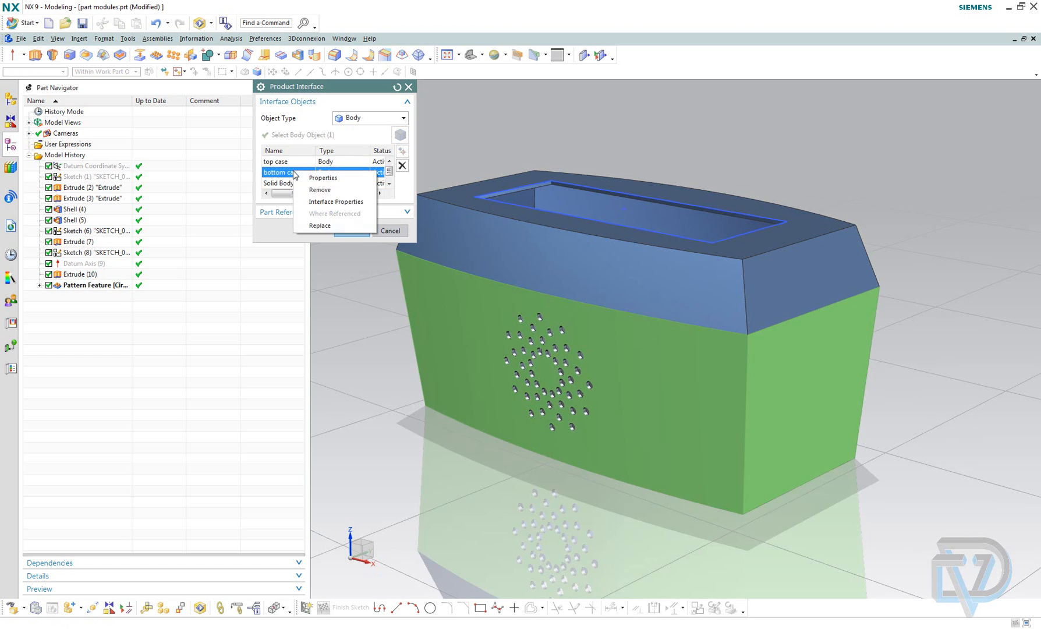
{"action": "left_click", "coordinate": [319, 189]}
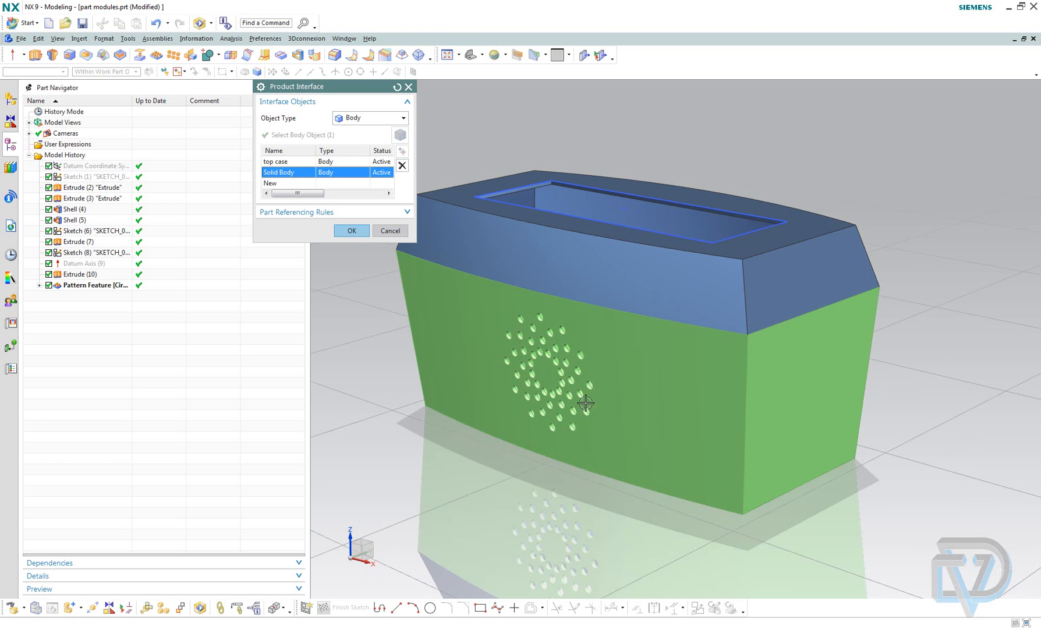
Name the Solid Body interface 'bottom case', described 'this is the bottom case'
{"action": "right_click", "coordinate": [279, 172]}
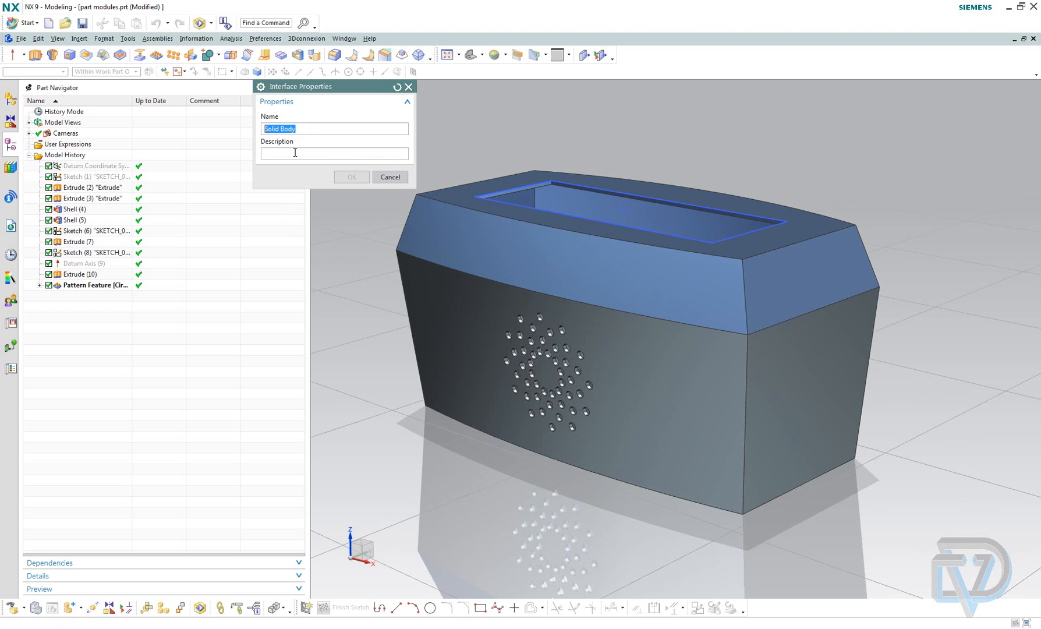
{"action": "type", "text": "bott"}
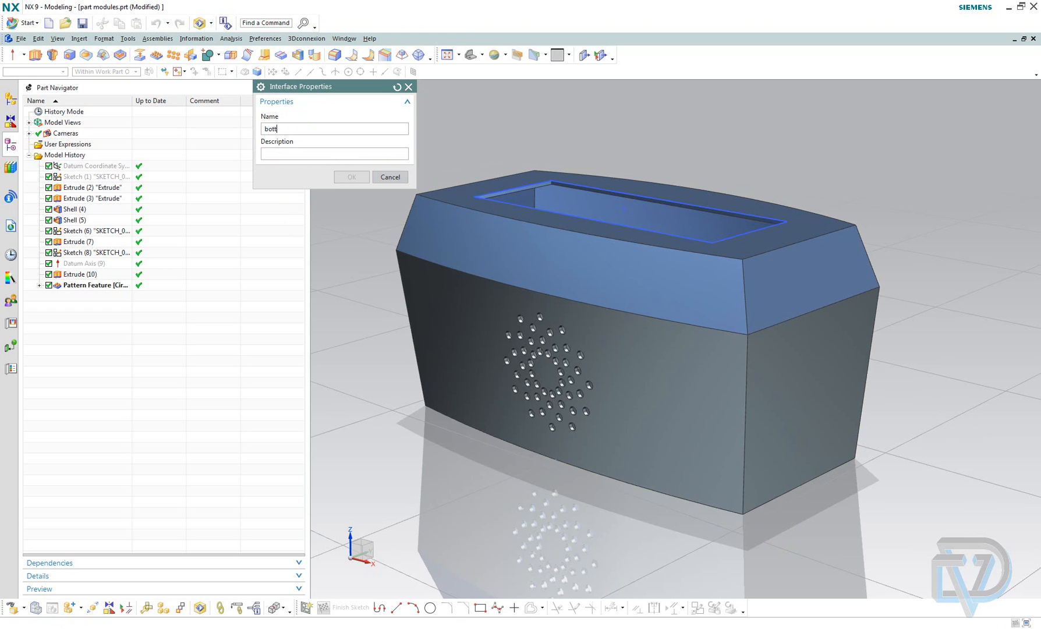
{"action": "type", "text": "om case"}
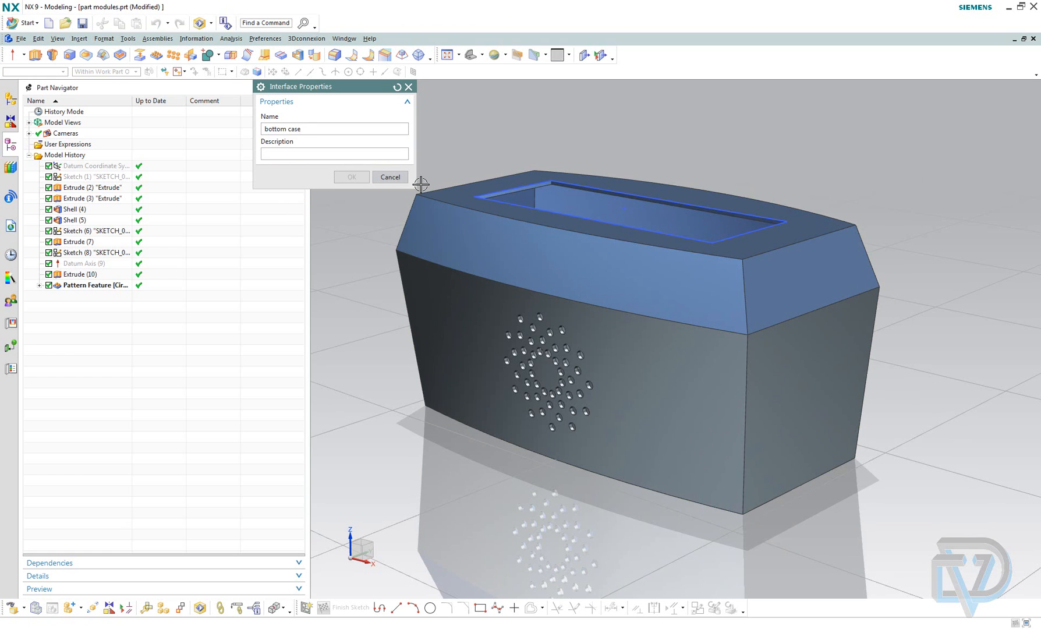
{"action": "left_click", "coordinate": [334, 153]}
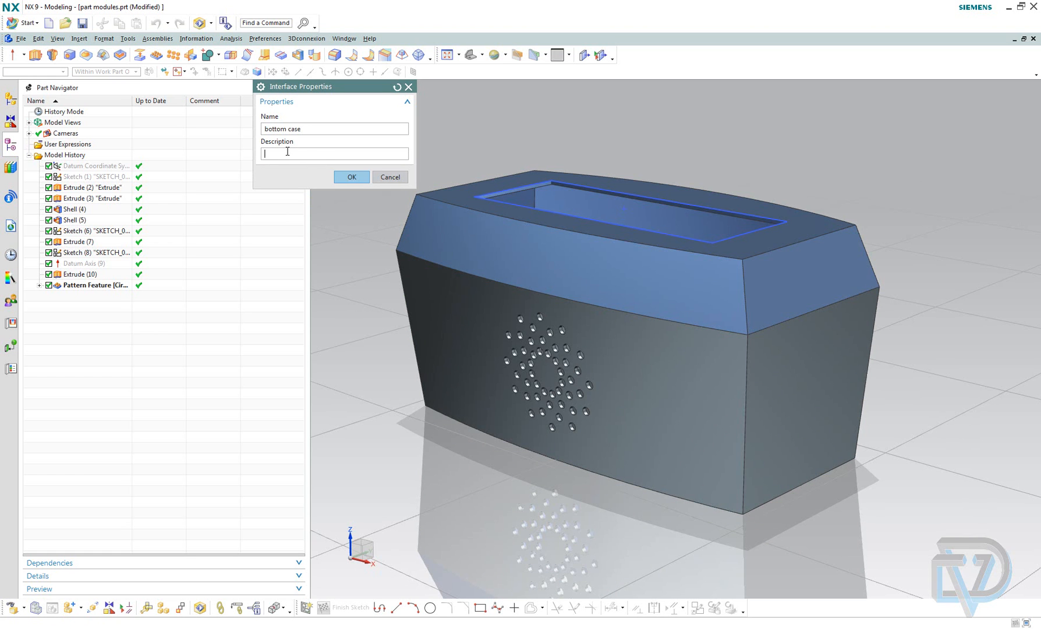
{"action": "type", "text": "b"}
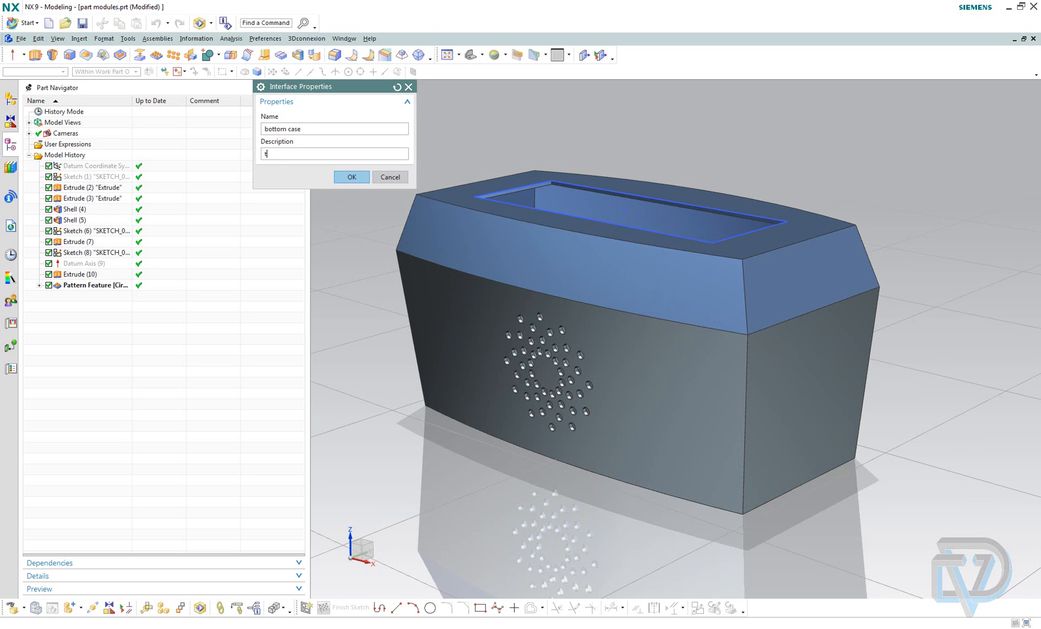
{"action": "type", "text": "this is the bot"}
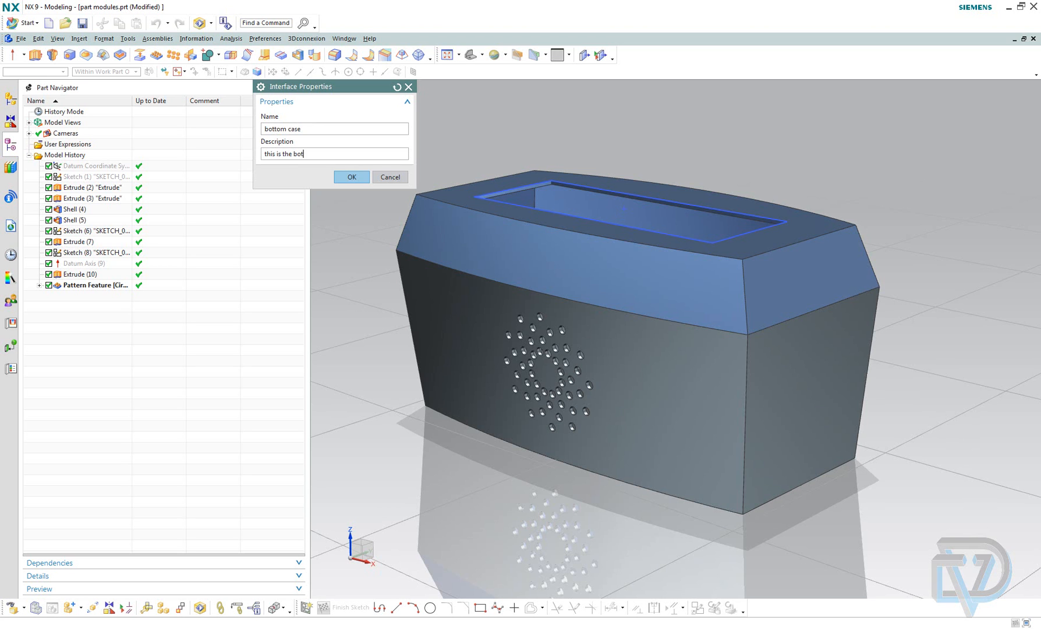
{"action": "type", "text": "tom case"}
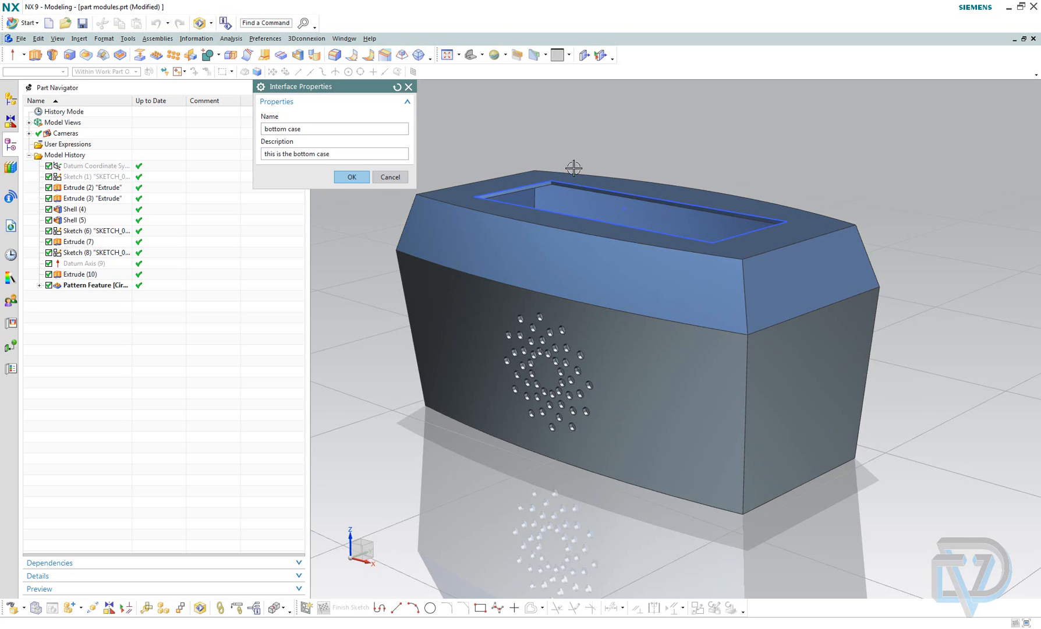
{"action": "left_click", "coordinate": [351, 176]}
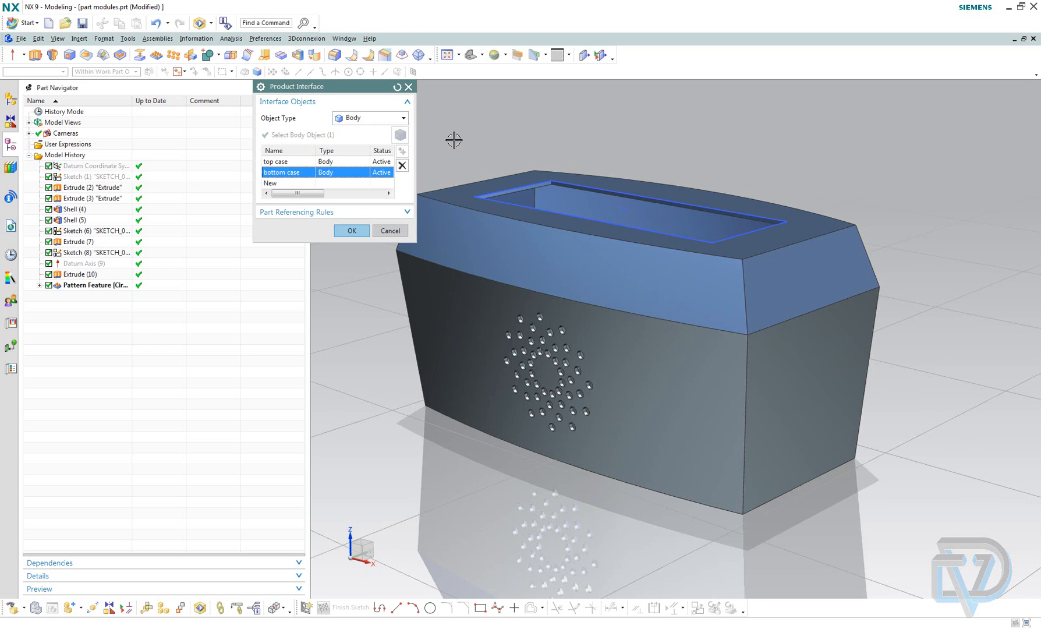
{"action": "left_click", "coordinate": [351, 230]}
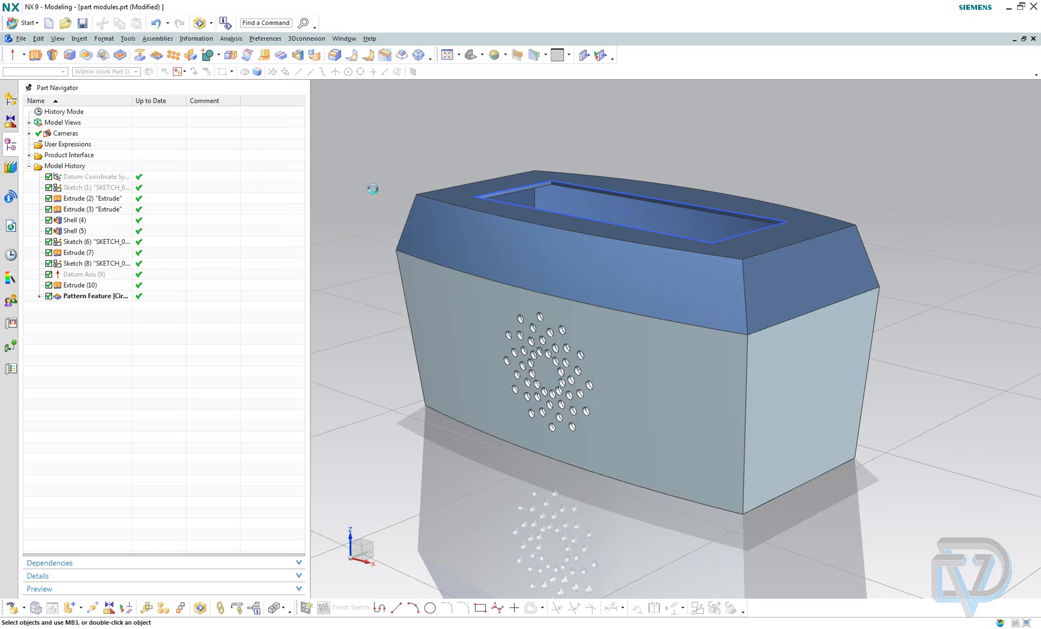
Open the File menu with both interface objects published
{"action": "left_click", "coordinate": [89, 208]}
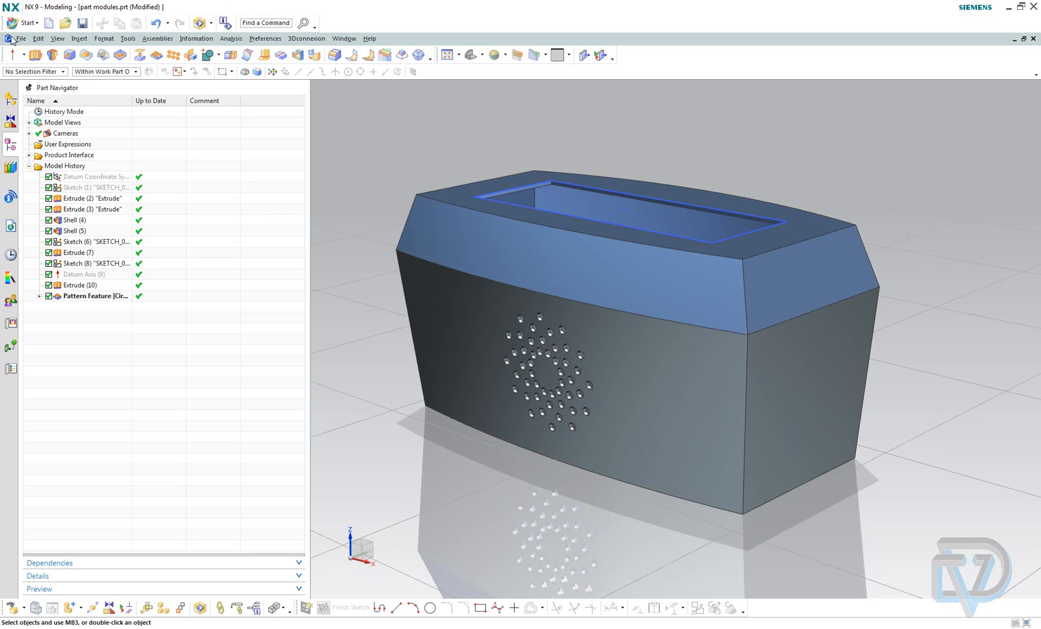
{"action": "left_click", "coordinate": [19, 37]}
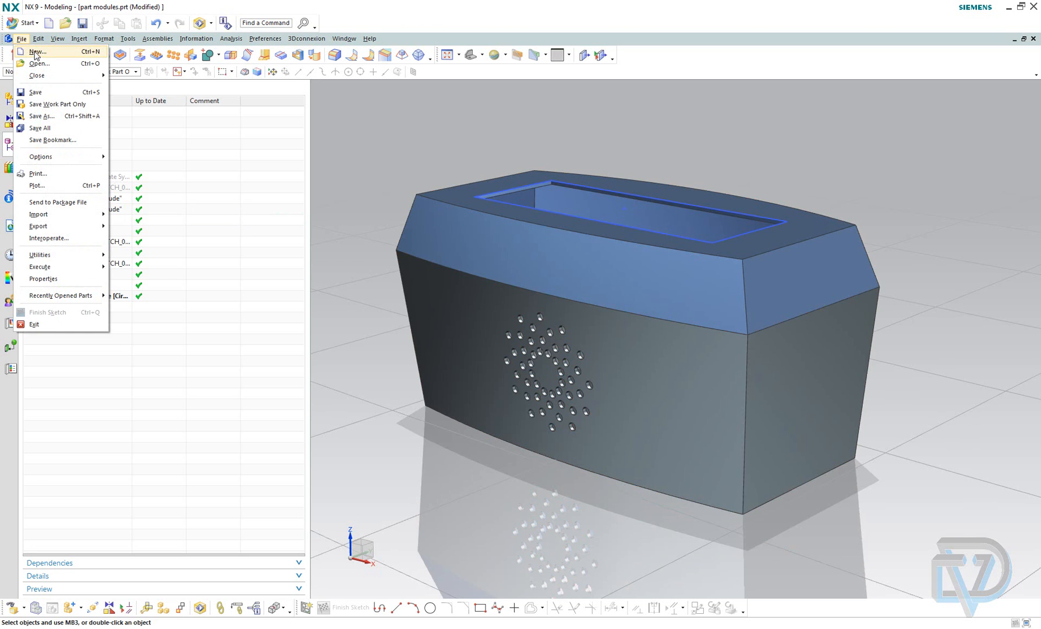
Create new model parts 'top case2.prt' and 'bottom case 2'
{"action": "left_click", "coordinate": [36, 51]}
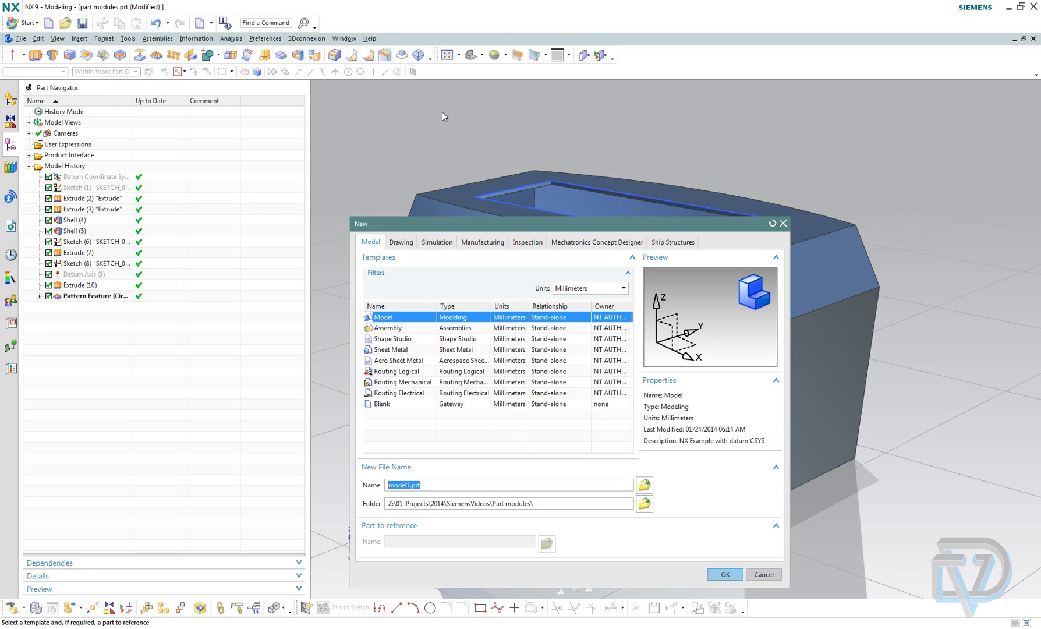
{"action": "type", "text": "top"}
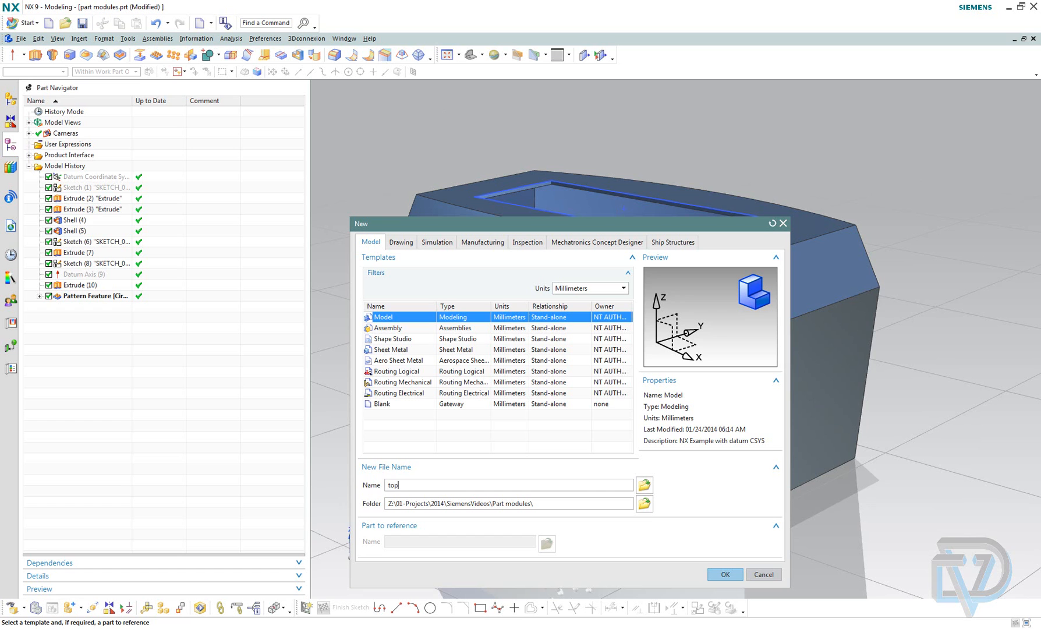
{"action": "type", "text": "case3"}
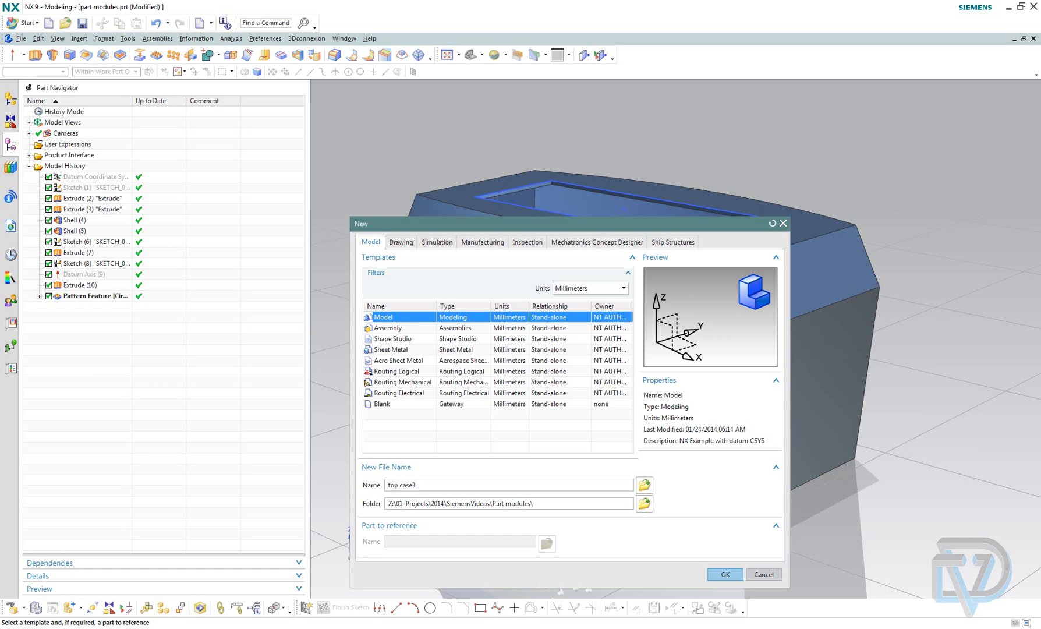
{"action": "left_click", "coordinate": [724, 574]}
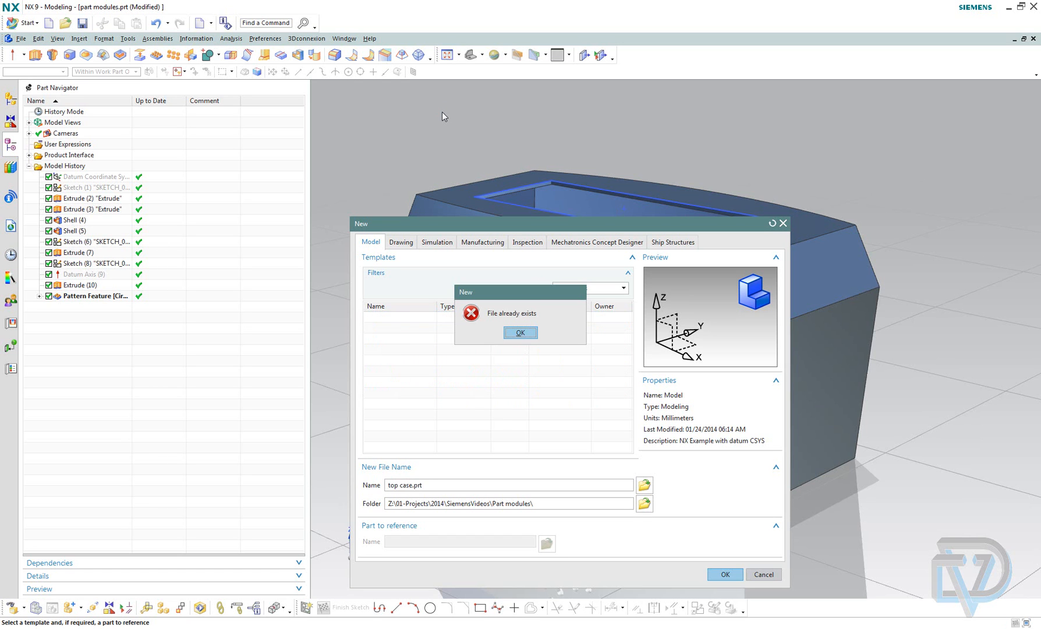
{"action": "left_click", "coordinate": [520, 332]}
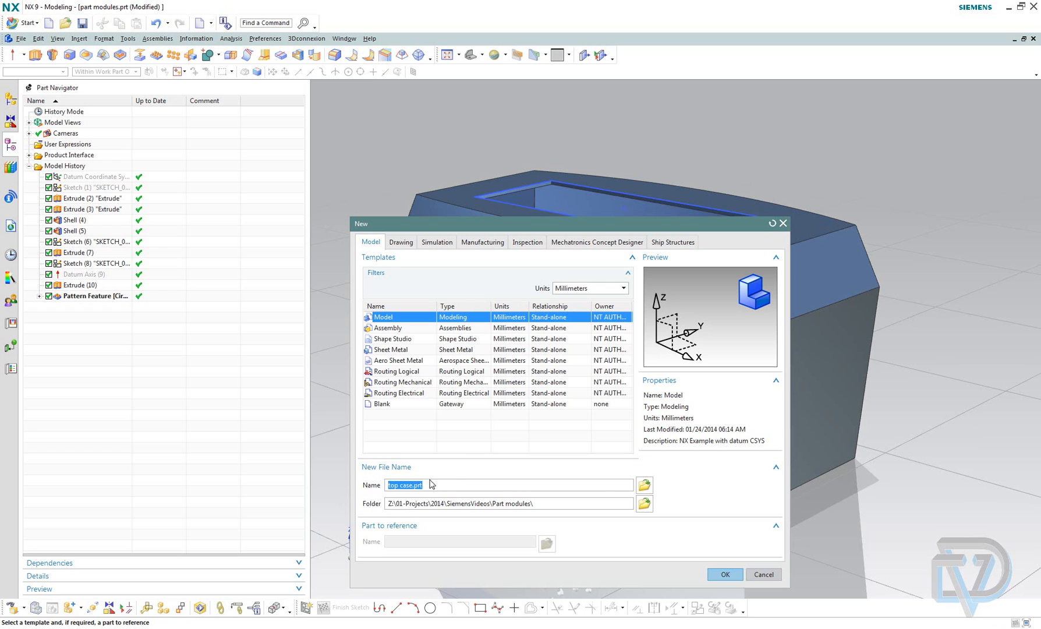
{"action": "type", "text": "top case2.prt"}
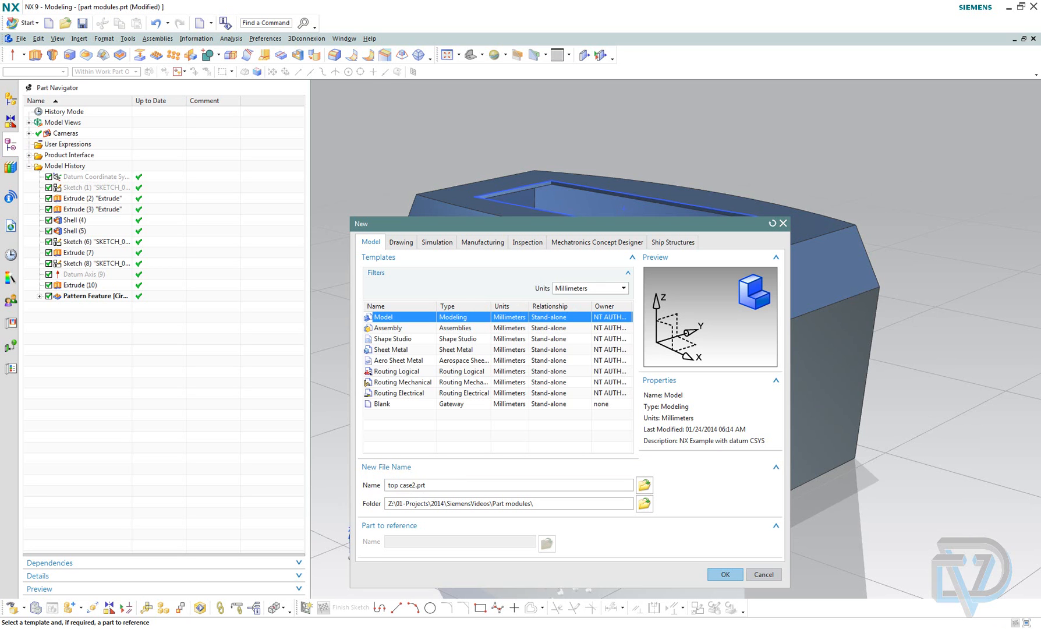
{"action": "left_click", "coordinate": [724, 573]}
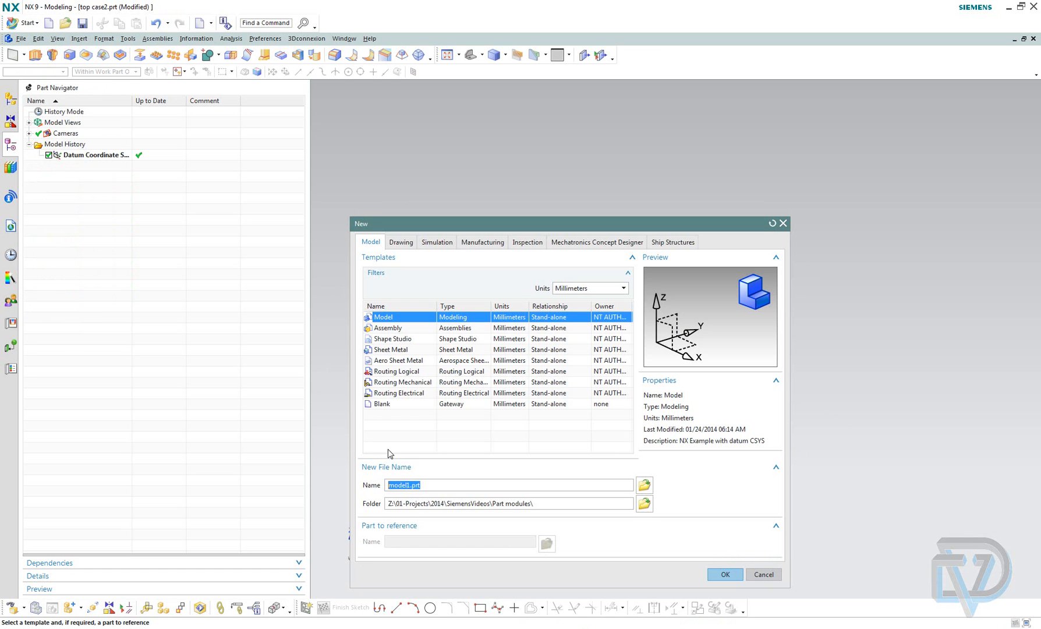
{"action": "type", "text": "bottm"}
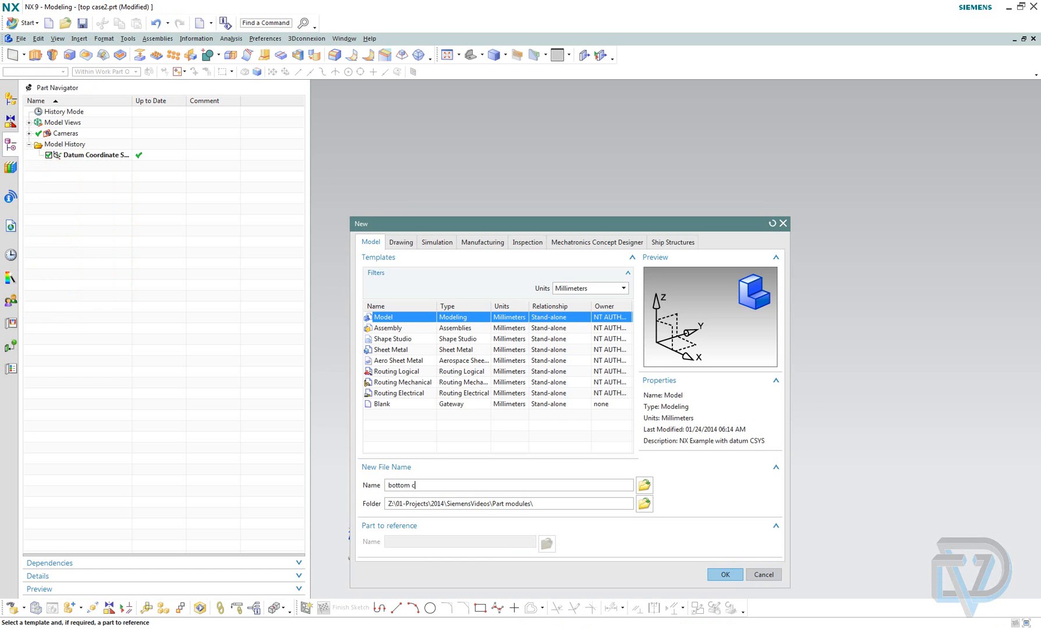
{"action": "left_click", "coordinate": [724, 574]}
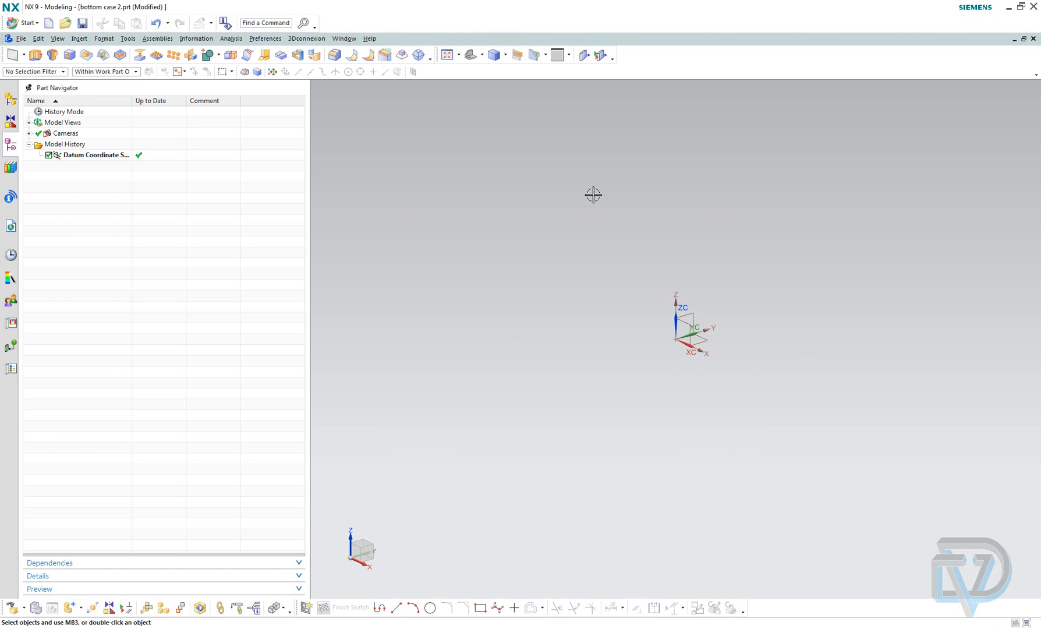
{"action": "mouse_move", "coordinate": [188, 155]}
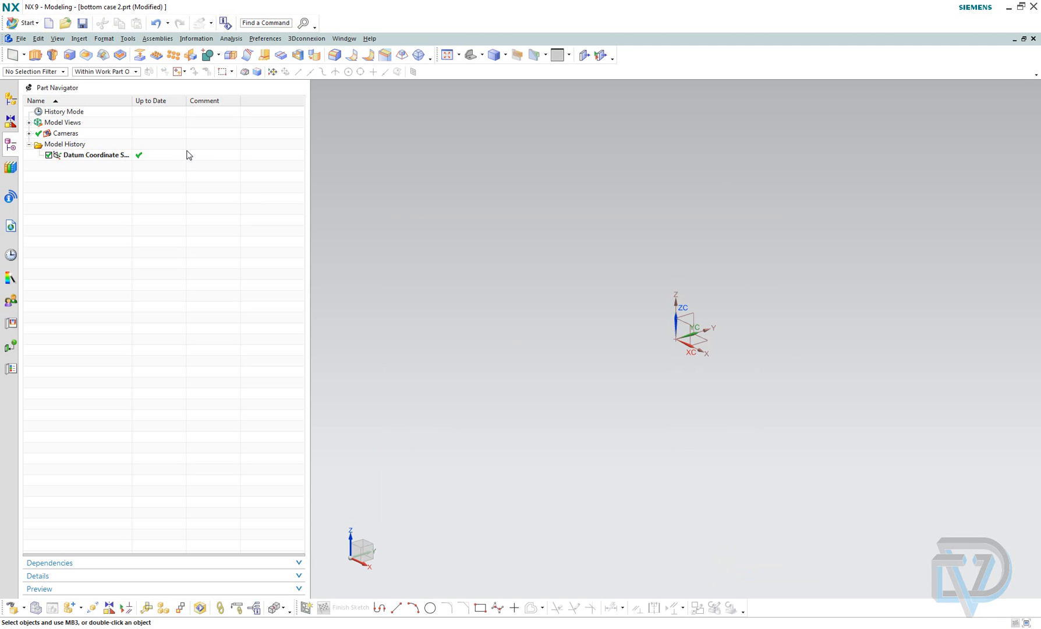
Link the 'bottom case' interface body from part modules.prt using WAVE Interface Linker
{"action": "left_click", "coordinate": [79, 38]}
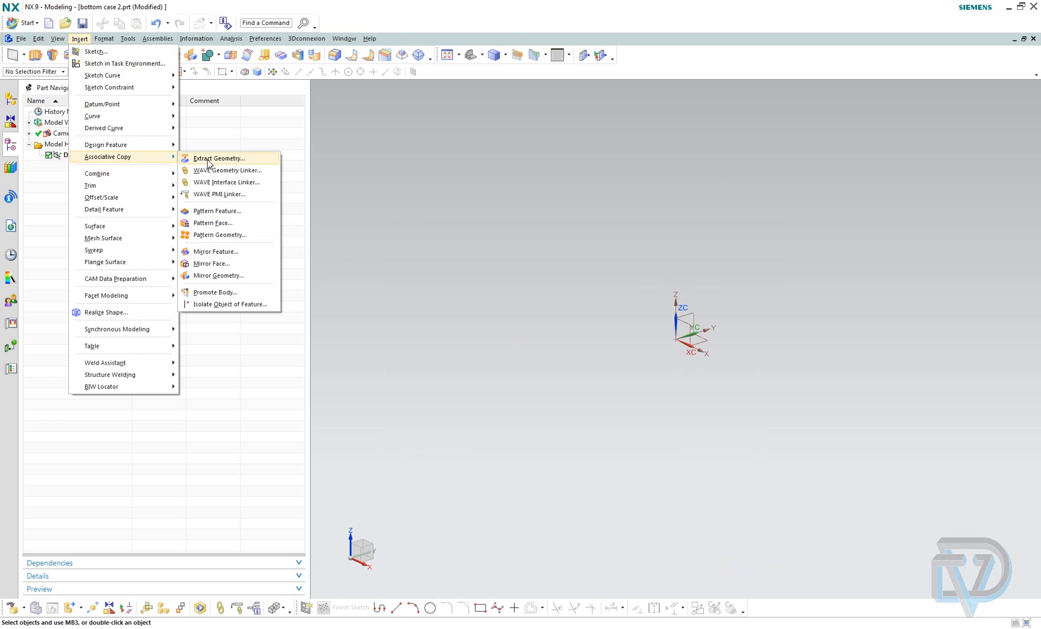
{"action": "mouse_move", "coordinate": [226, 181]}
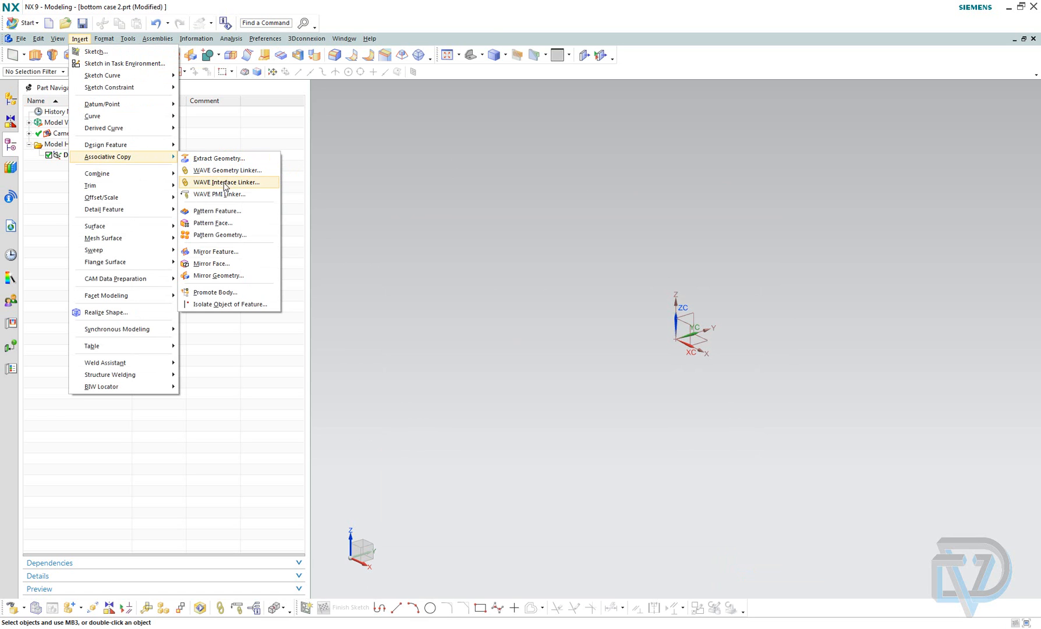
{"action": "left_click", "coordinate": [226, 181]}
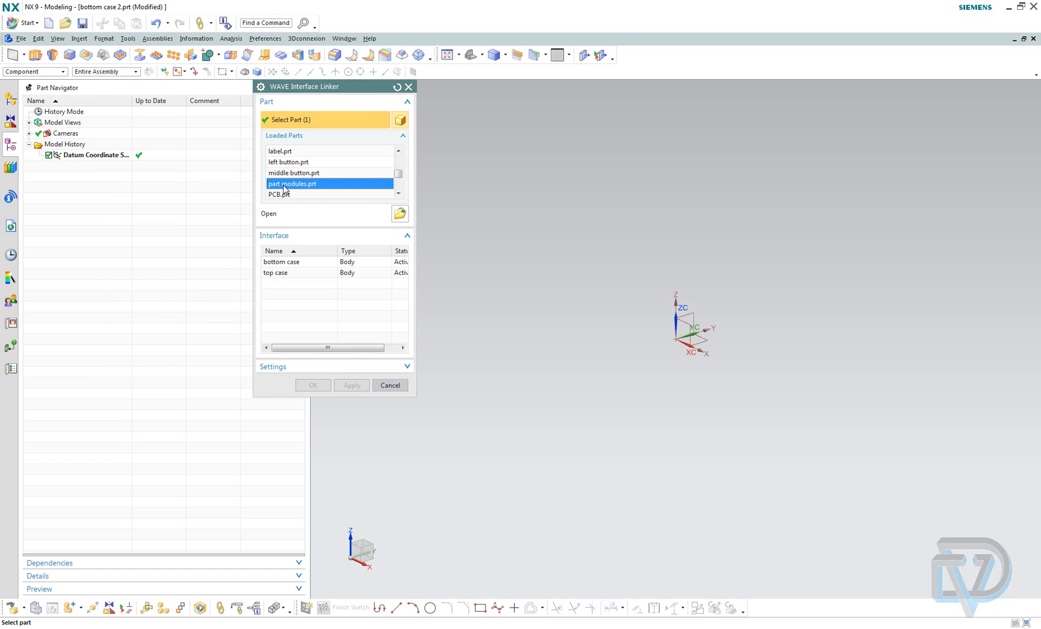
{"action": "mouse_move", "coordinate": [302, 191]}
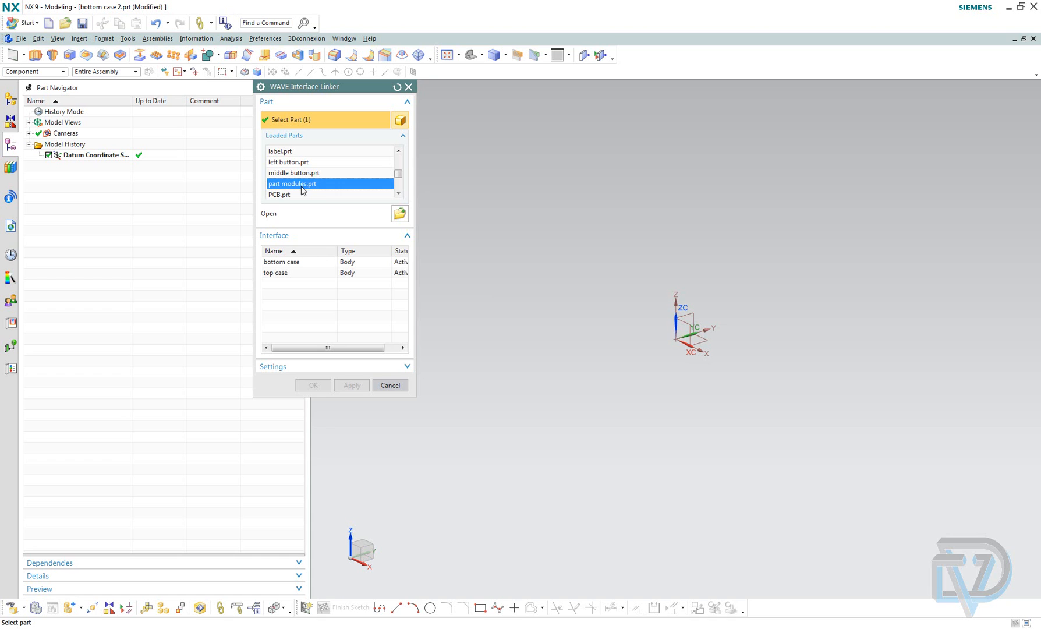
{"action": "mouse_move", "coordinate": [295, 199]}
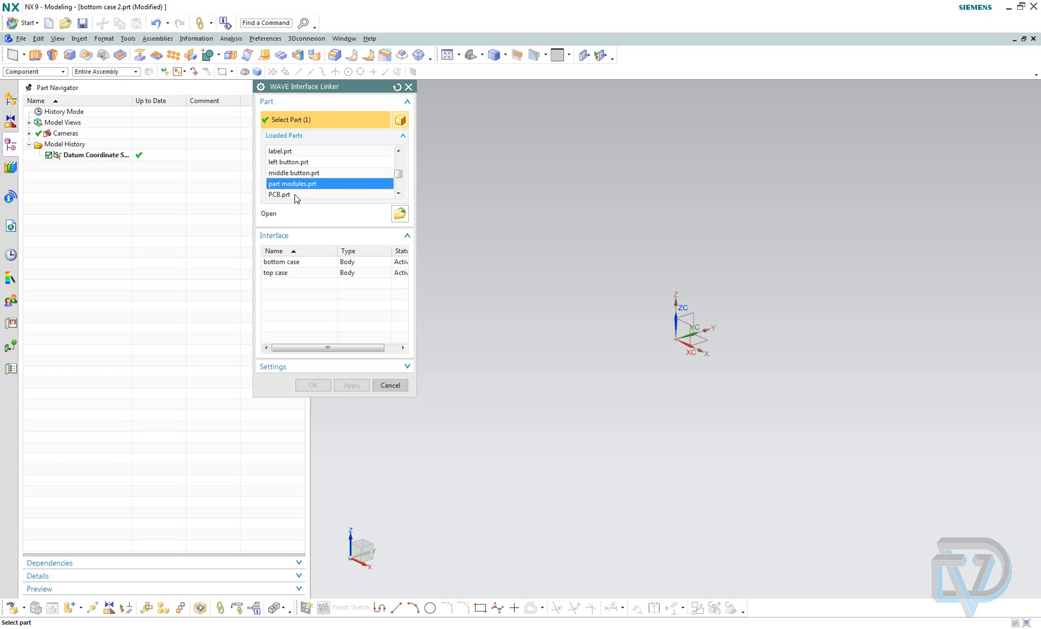
{"action": "mouse_move", "coordinate": [290, 269]}
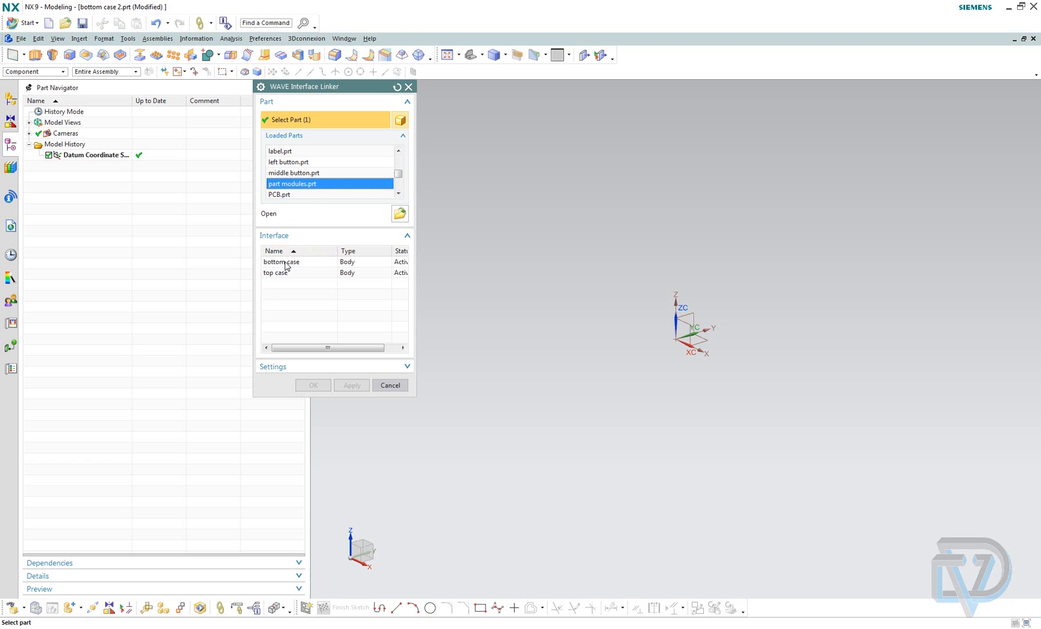
{"action": "left_click", "coordinate": [282, 261]}
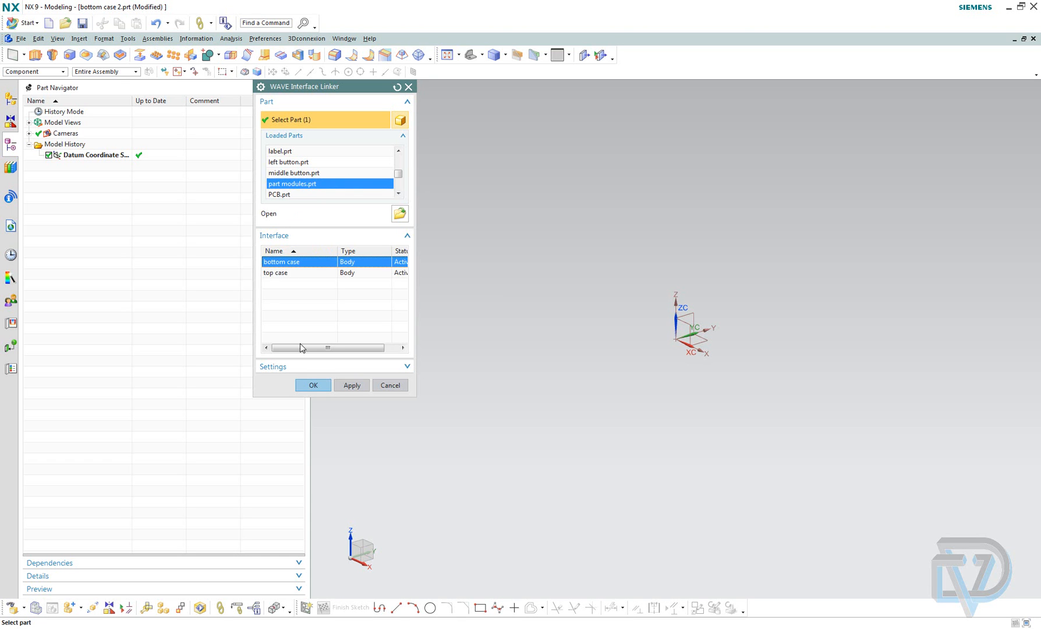
{"action": "left_click", "coordinate": [313, 385]}
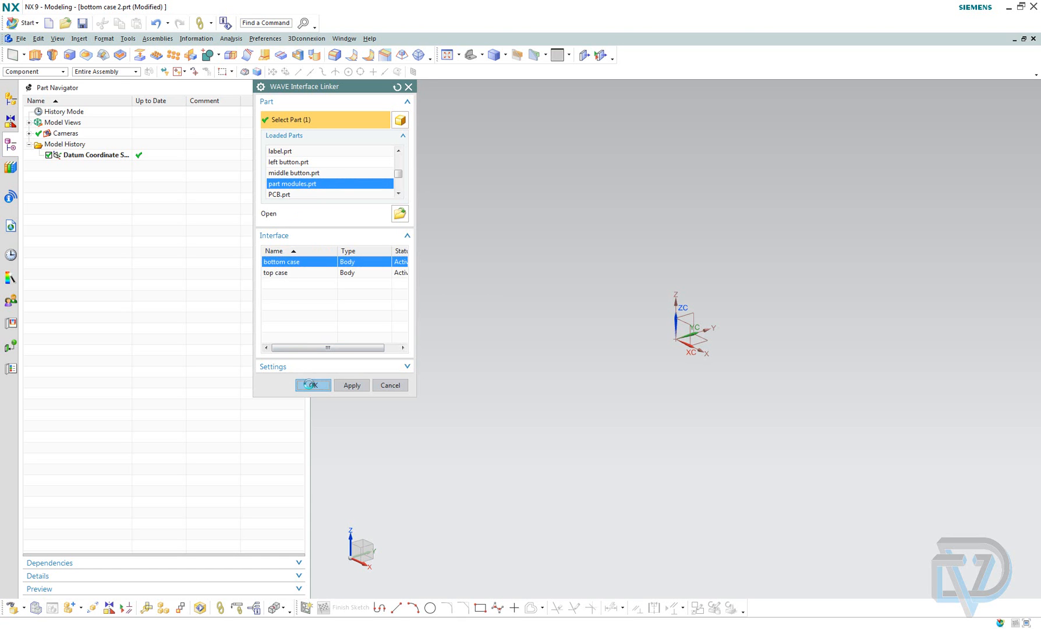
{"action": "left_click", "coordinate": [312, 385]}
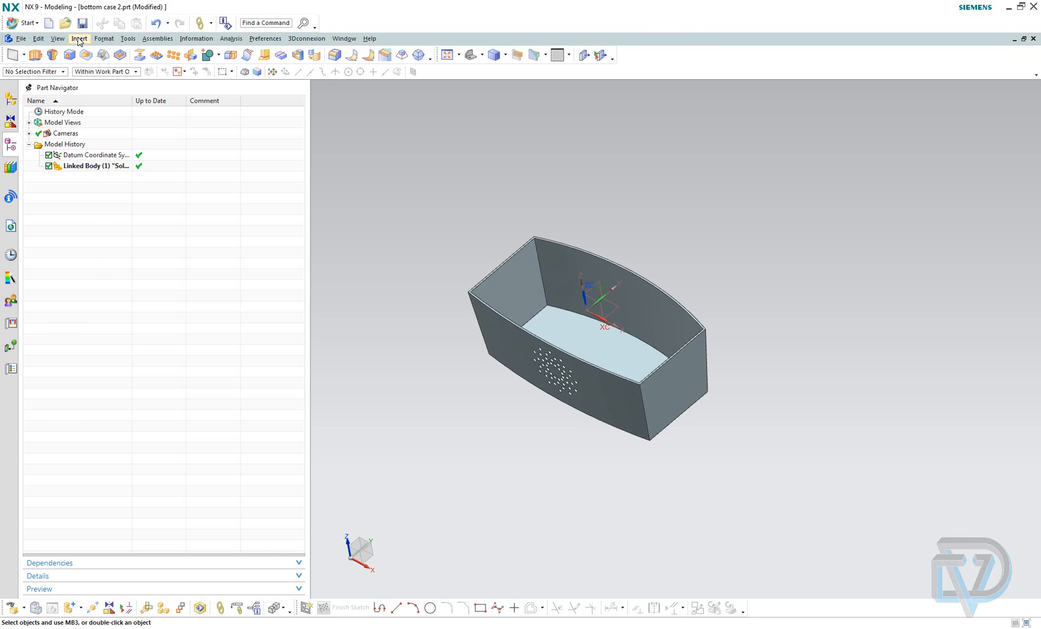
Sketch a rectangle on the case floor and extrude it 19 mm, united with the case
{"action": "left_click", "coordinate": [80, 37]}
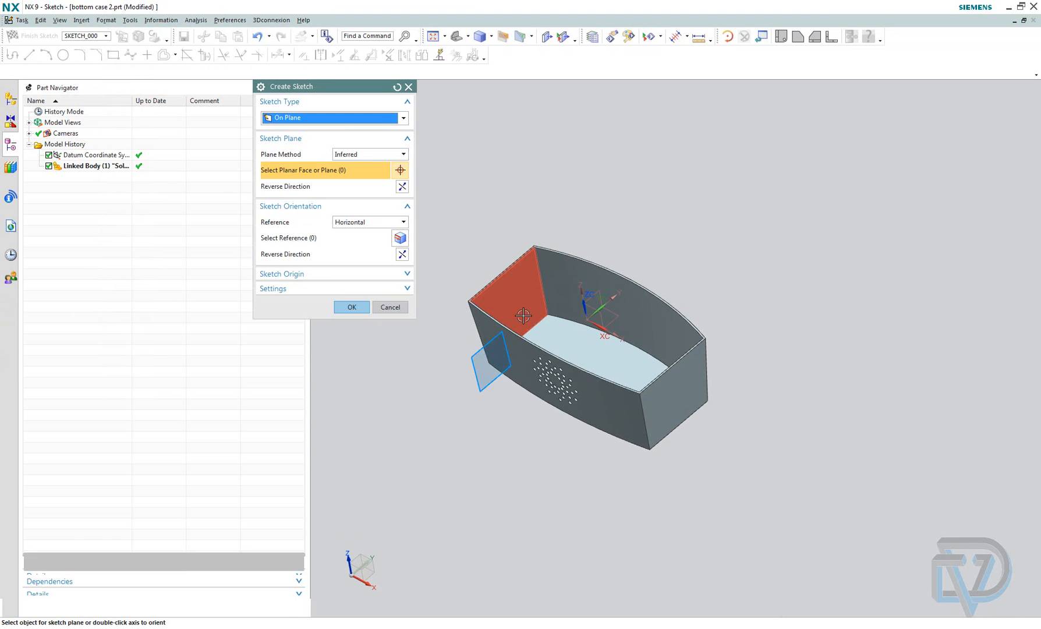
{"action": "left_click", "coordinate": [351, 307]}
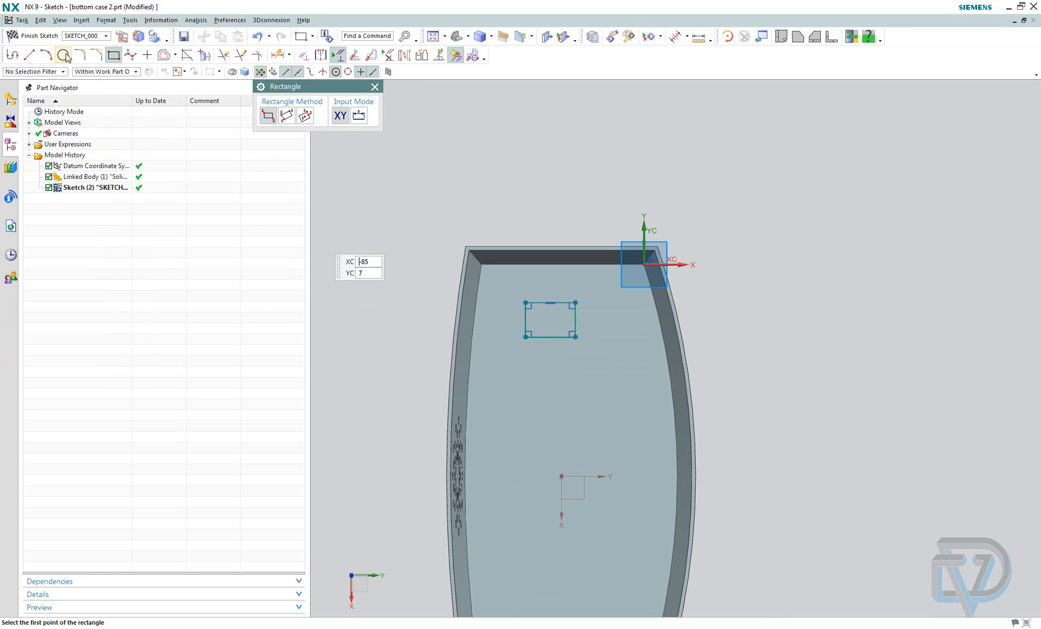
{"action": "left_click", "coordinate": [33, 36]}
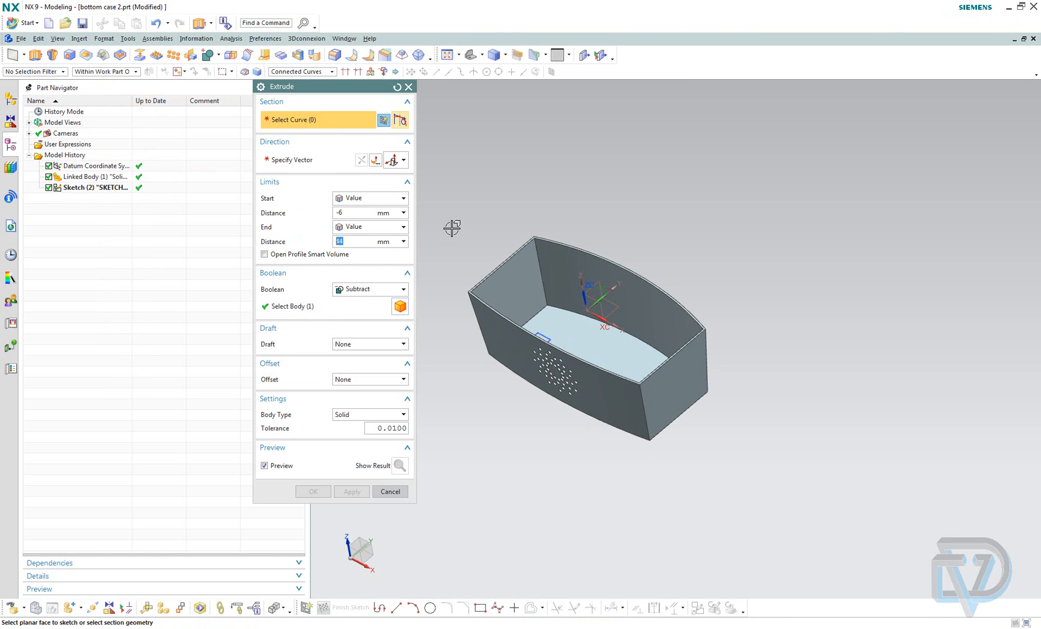
{"action": "left_click", "coordinate": [532, 339]}
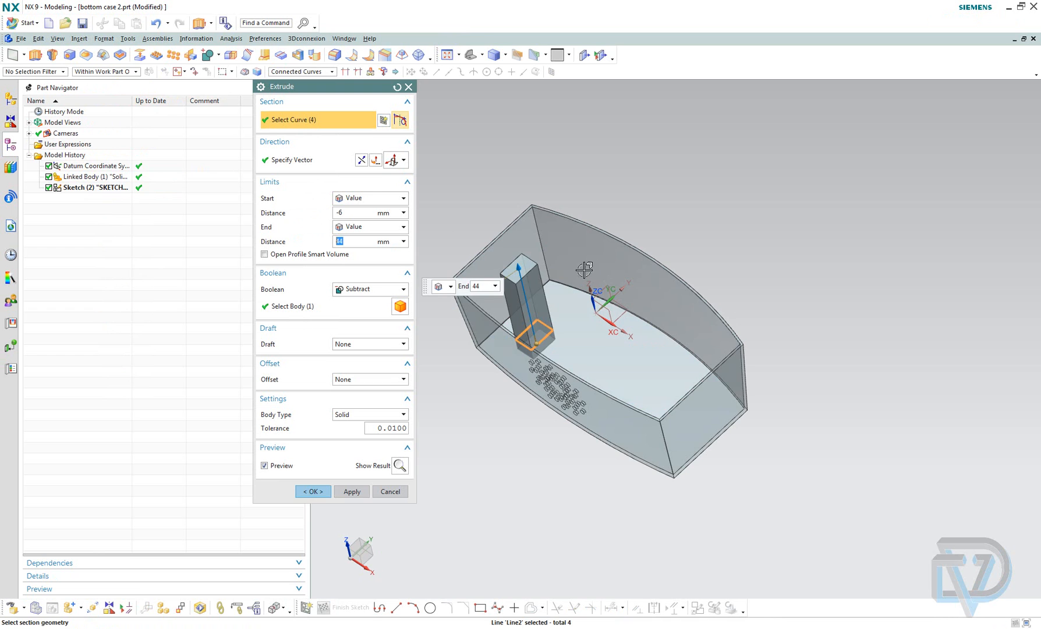
{"action": "type", "text": "19"}
{"action": "left_click", "coordinate": [370, 212]}
{"action": "type", "text": "0"}
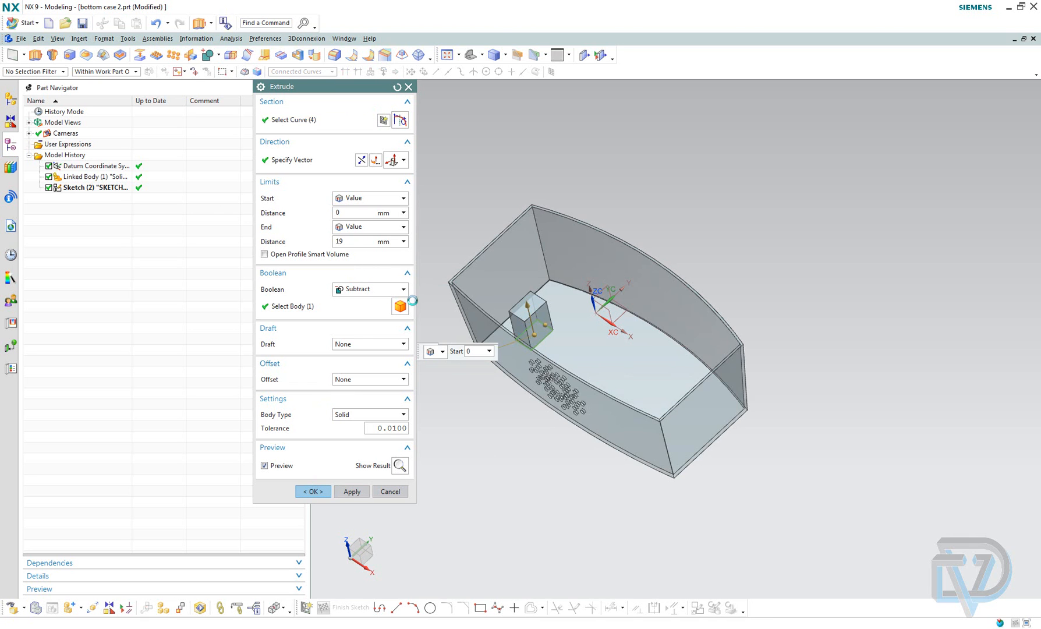
{"action": "left_click", "coordinate": [369, 289]}
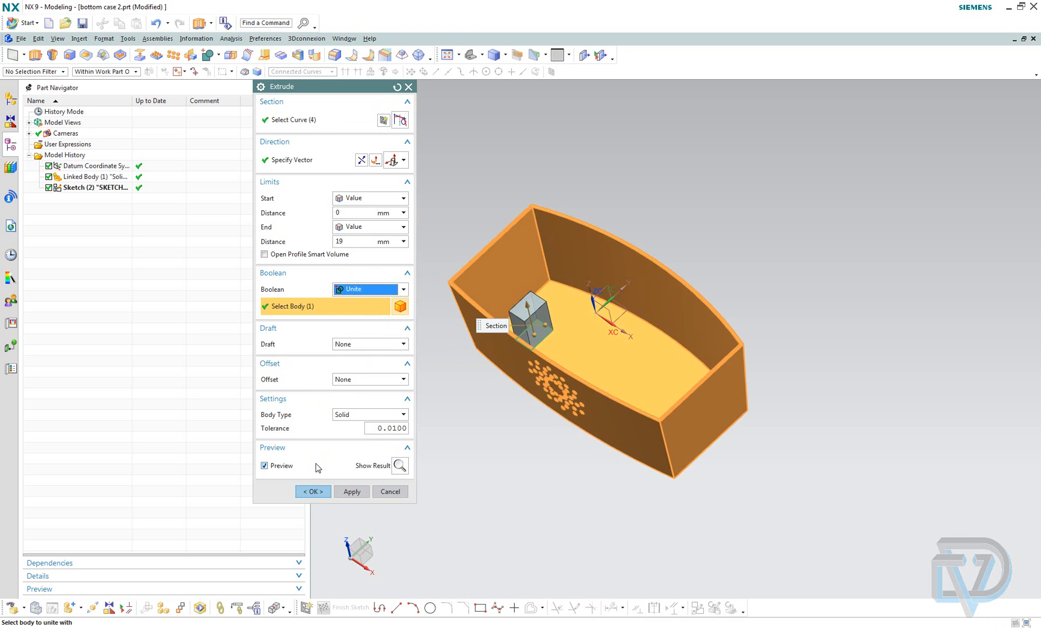
{"action": "left_click", "coordinate": [312, 491]}
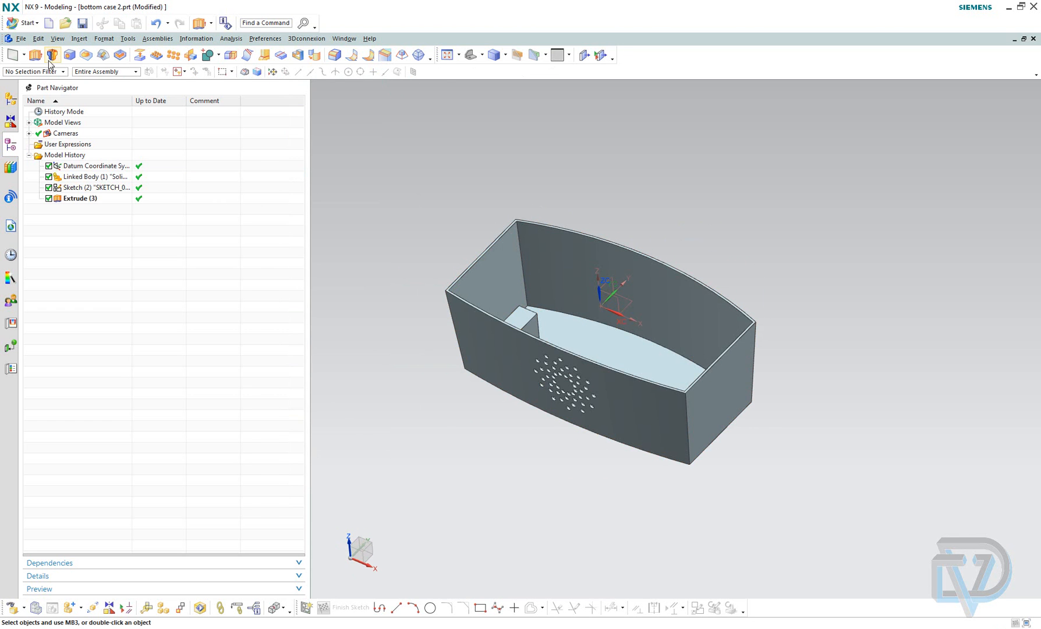
{"action": "mouse_move", "coordinate": [306, 38]}
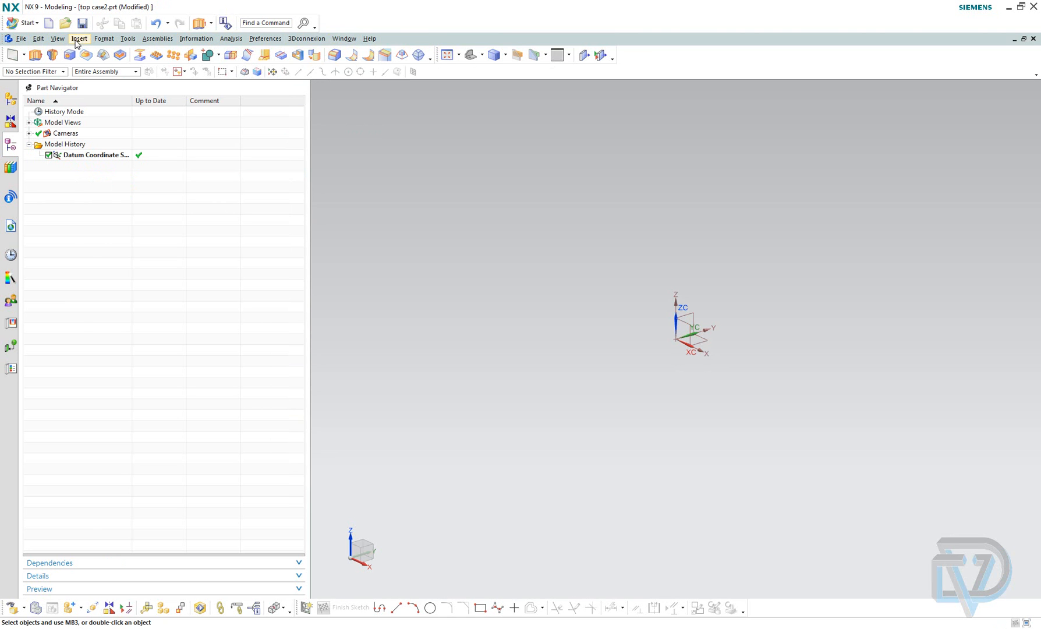
Link the 'top case' interface body from part modules.prt using WAVE Interface Linker
{"action": "left_click", "coordinate": [79, 38]}
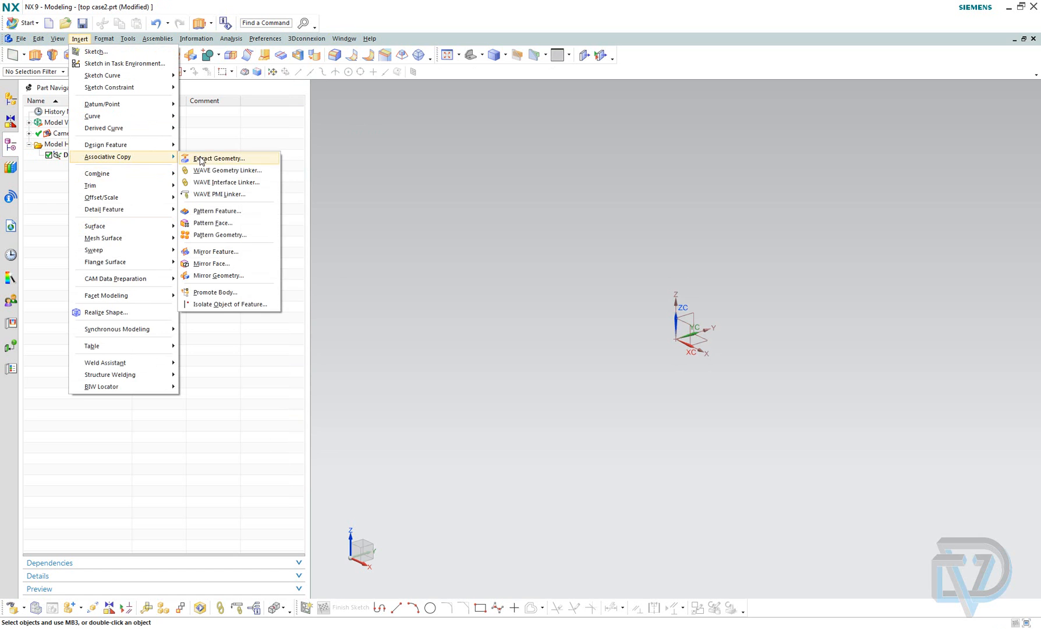
{"action": "left_click", "coordinate": [225, 182]}
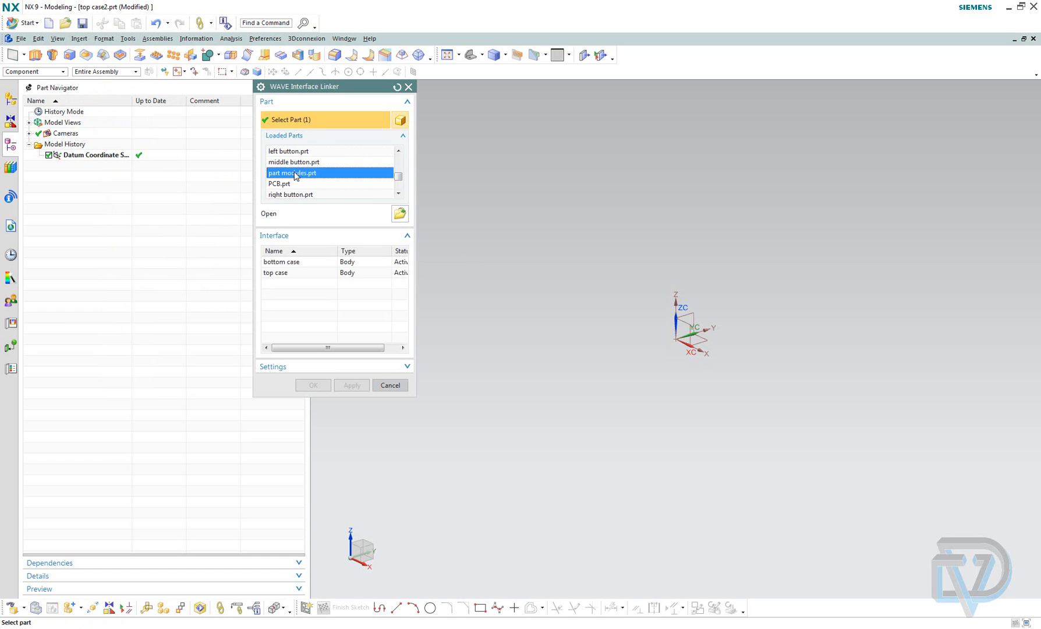
{"action": "mouse_move", "coordinate": [270, 264]}
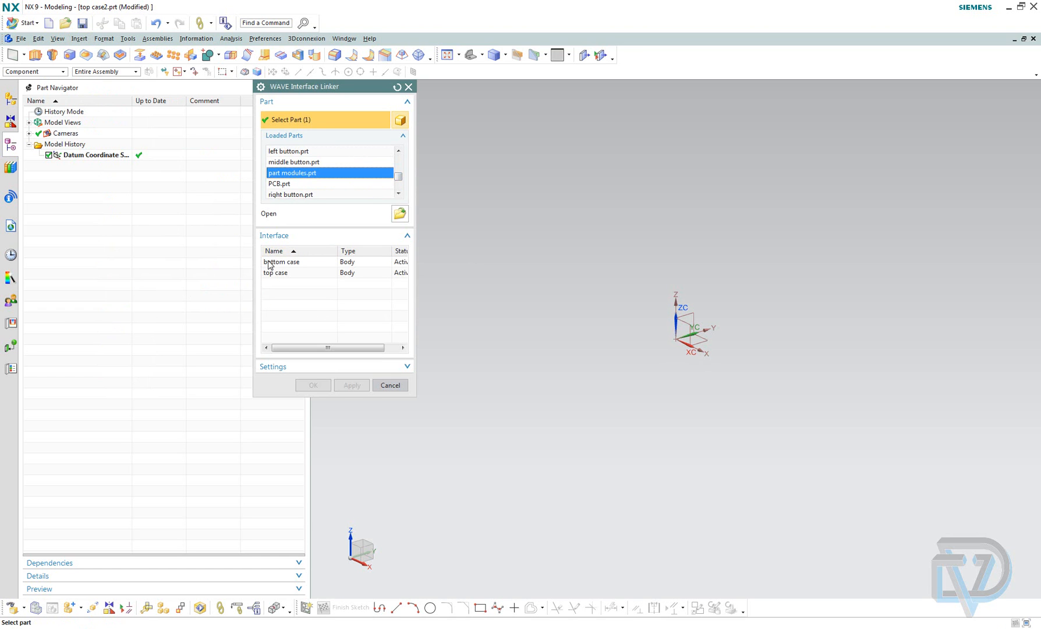
{"action": "left_click", "coordinate": [275, 273]}
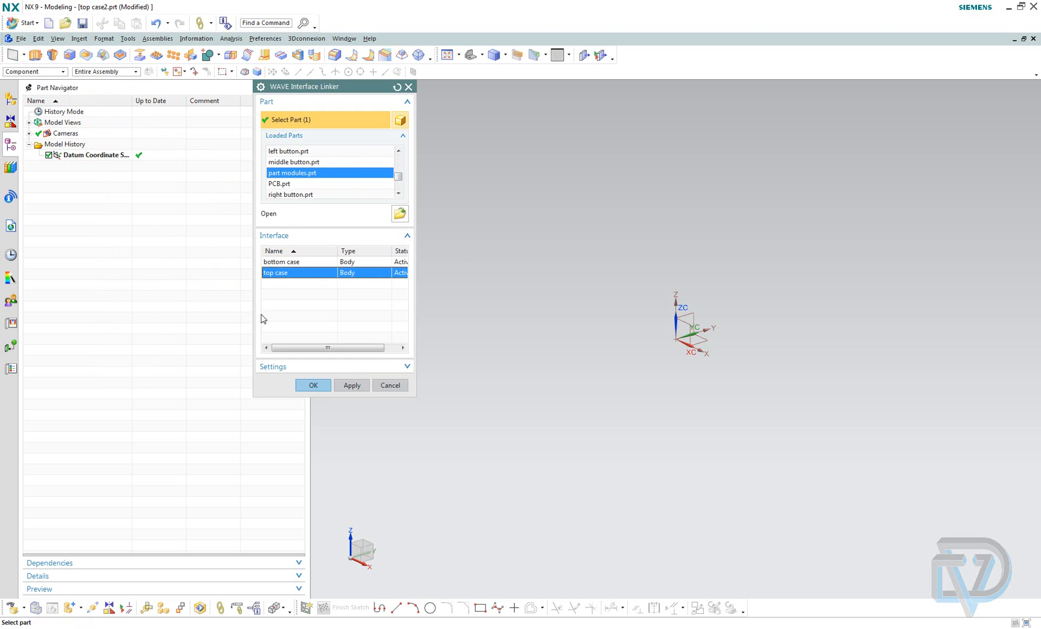
{"action": "left_click", "coordinate": [312, 385]}
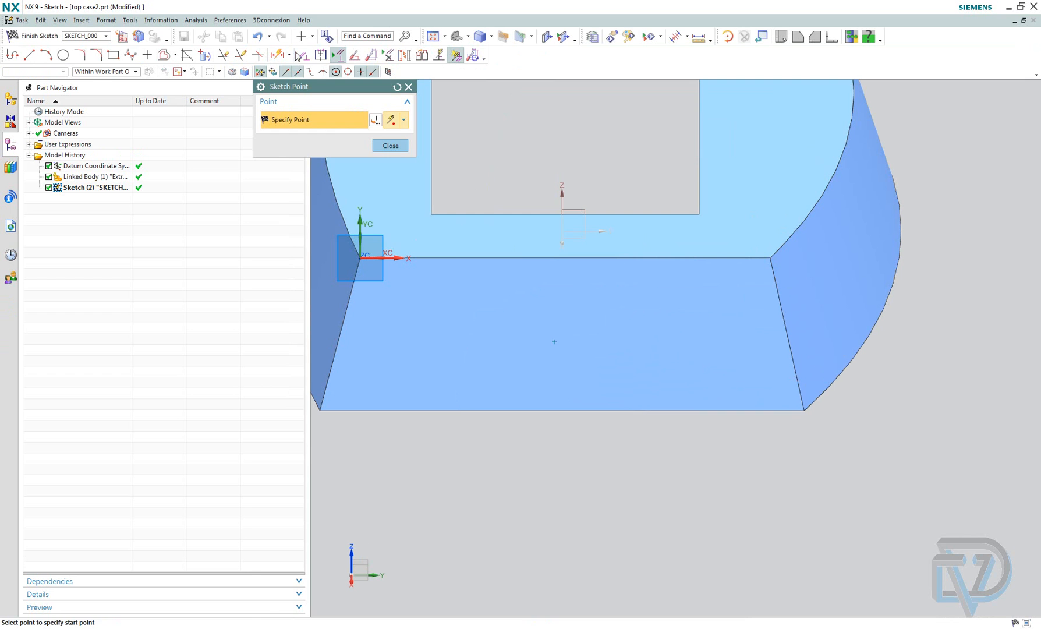
Cut a simple through hole at a point aligned to the end-face edge midpoint
{"action": "left_click", "coordinate": [290, 55]}
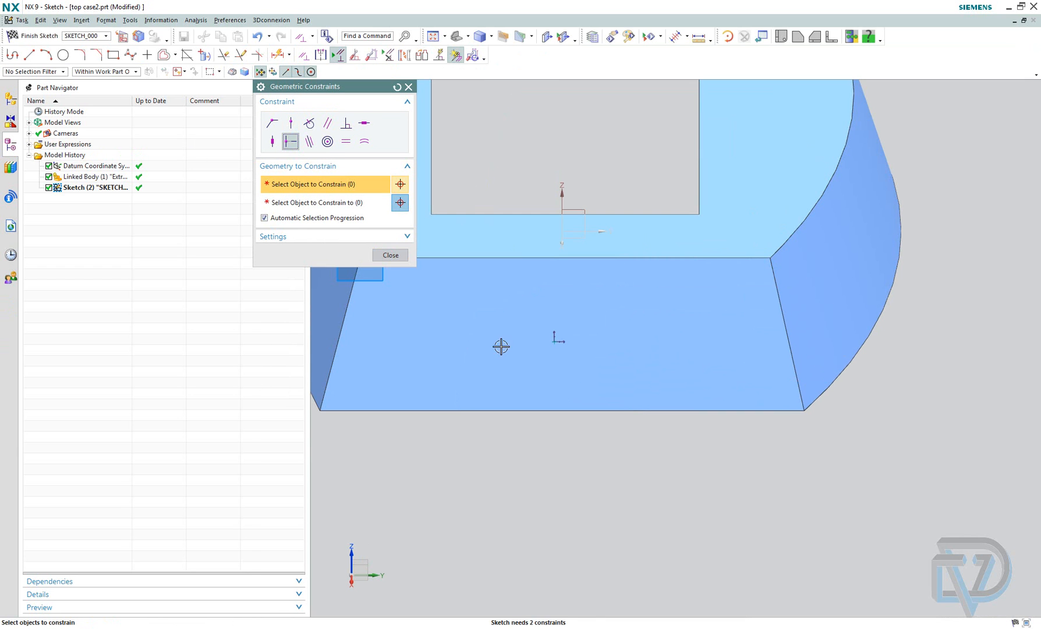
{"action": "left_click", "coordinate": [566, 257]}
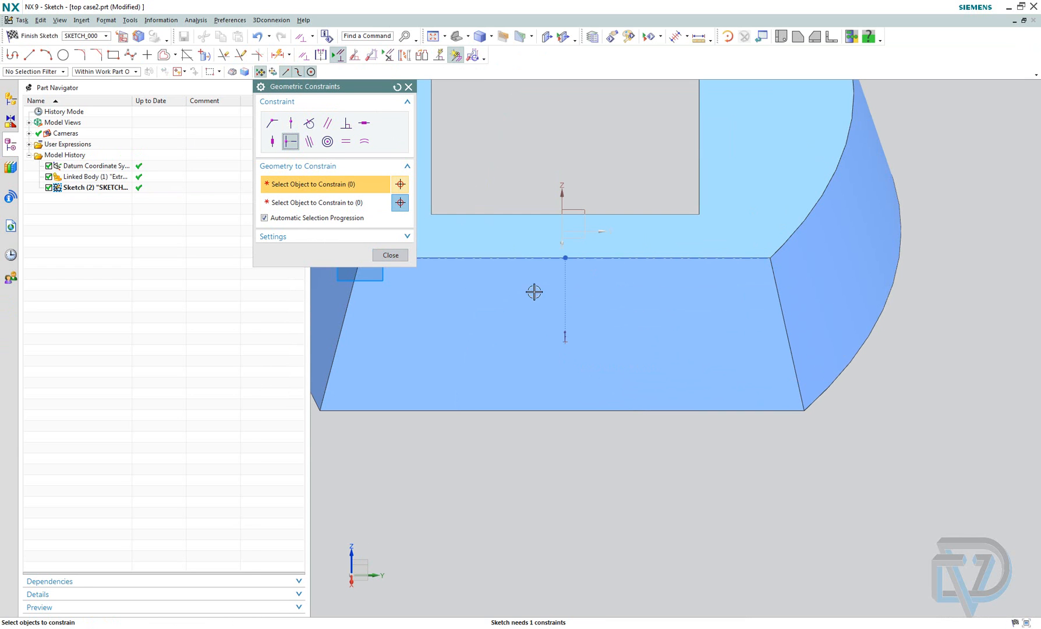
{"action": "mouse_move", "coordinate": [272, 71]}
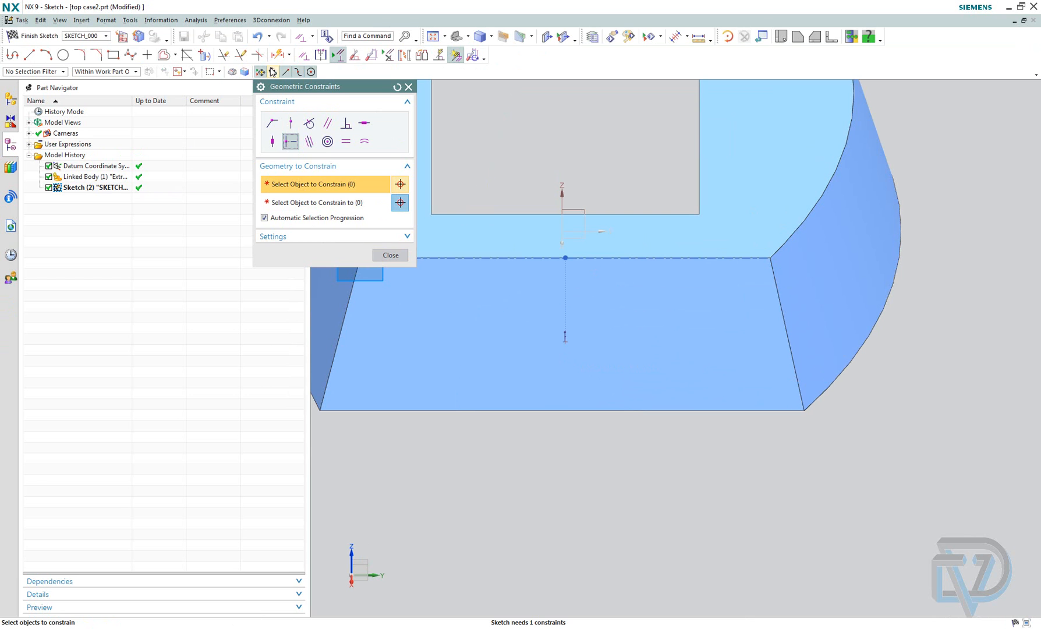
{"action": "left_click", "coordinate": [298, 71]}
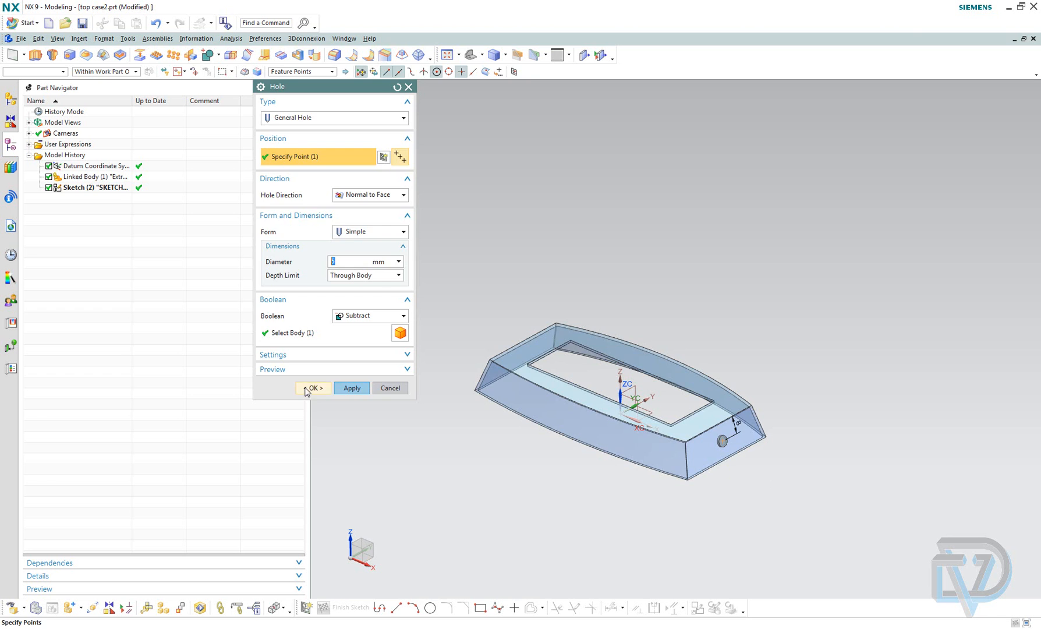
{"action": "left_click", "coordinate": [311, 388]}
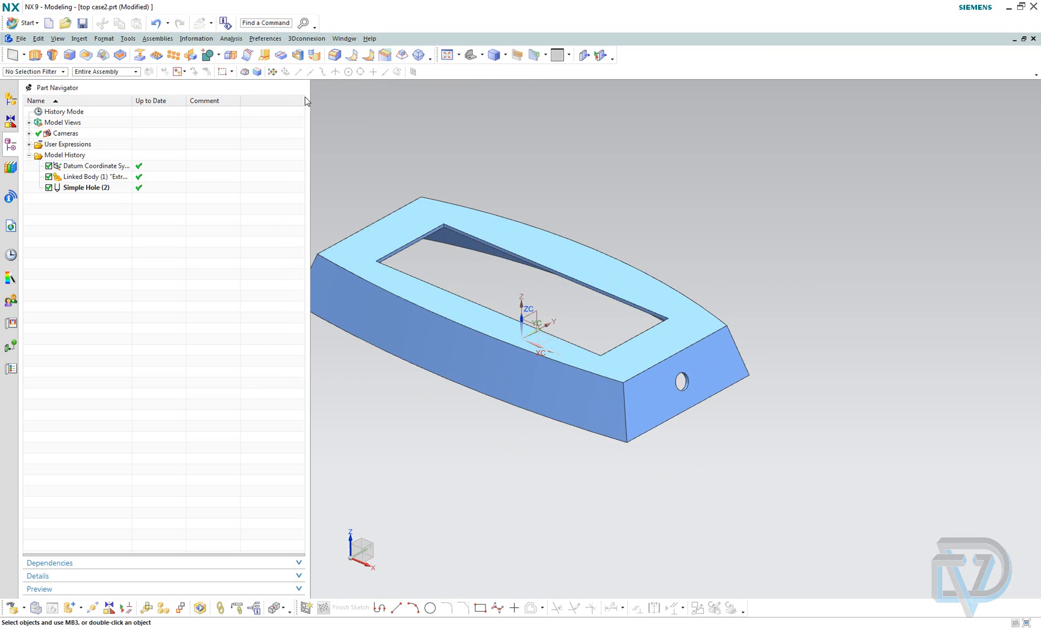
{"action": "left_click", "coordinate": [345, 38]}
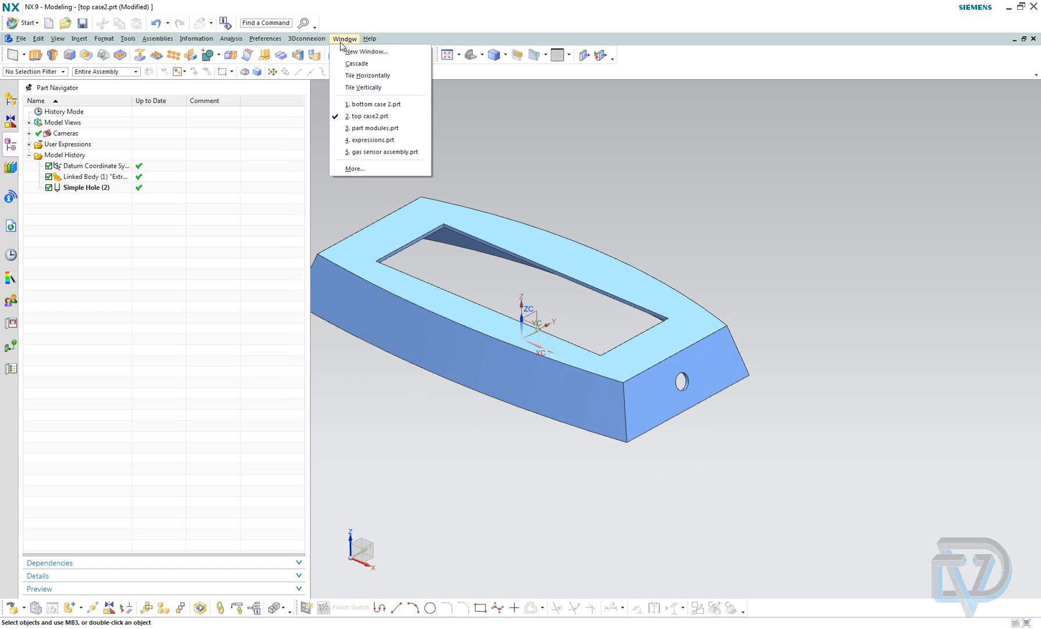
{"action": "mouse_move", "coordinate": [373, 128]}
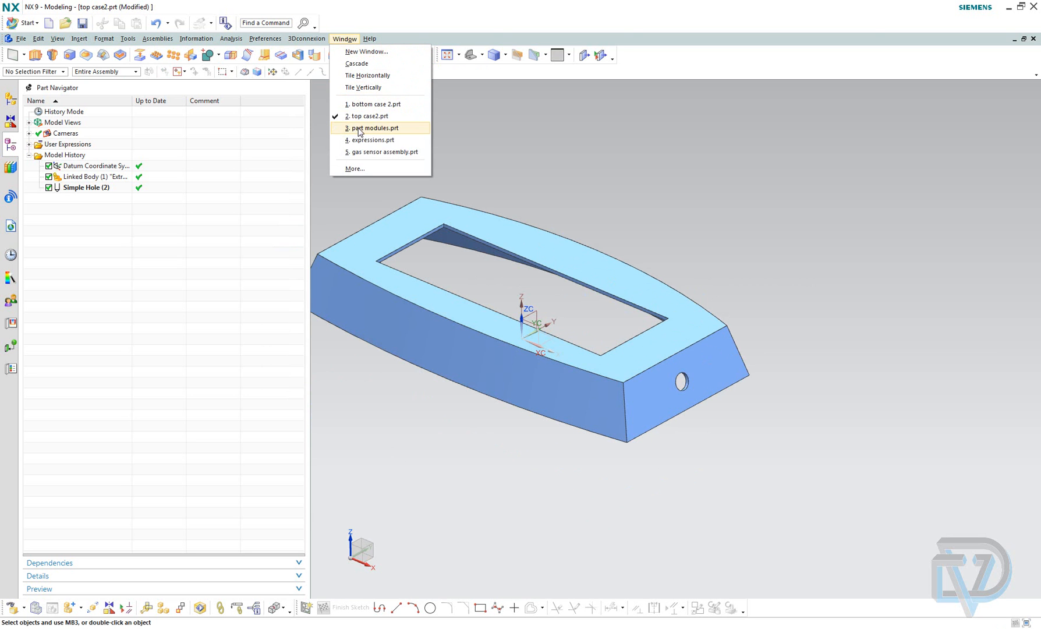
In part modules, change Sketch (1) width dimension p0 from 120 to 200 mm
{"action": "left_click", "coordinate": [372, 127]}
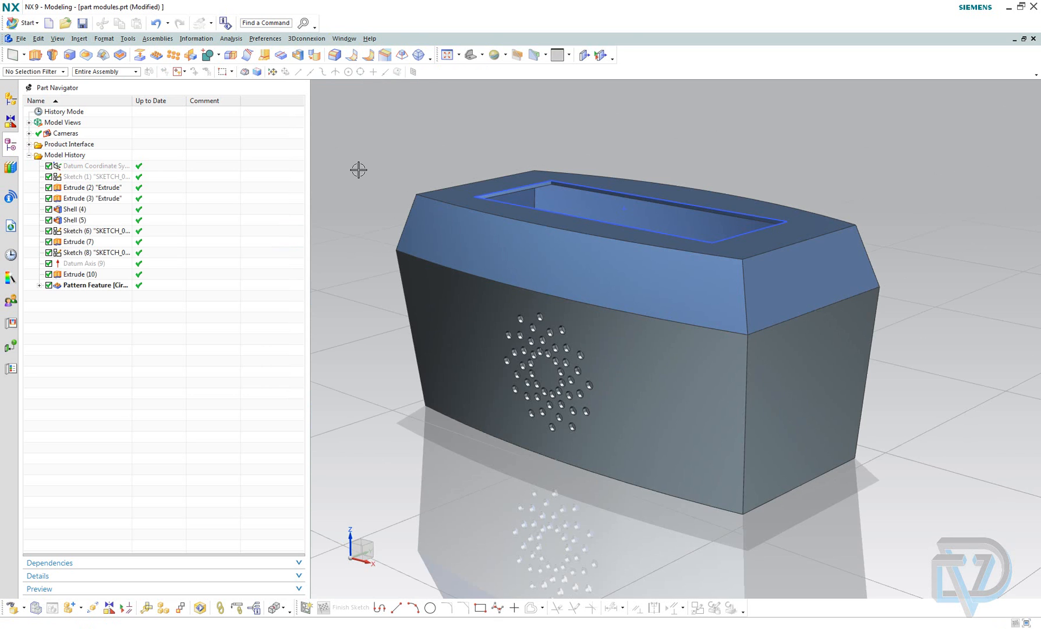
{"action": "left_click", "coordinate": [80, 176]}
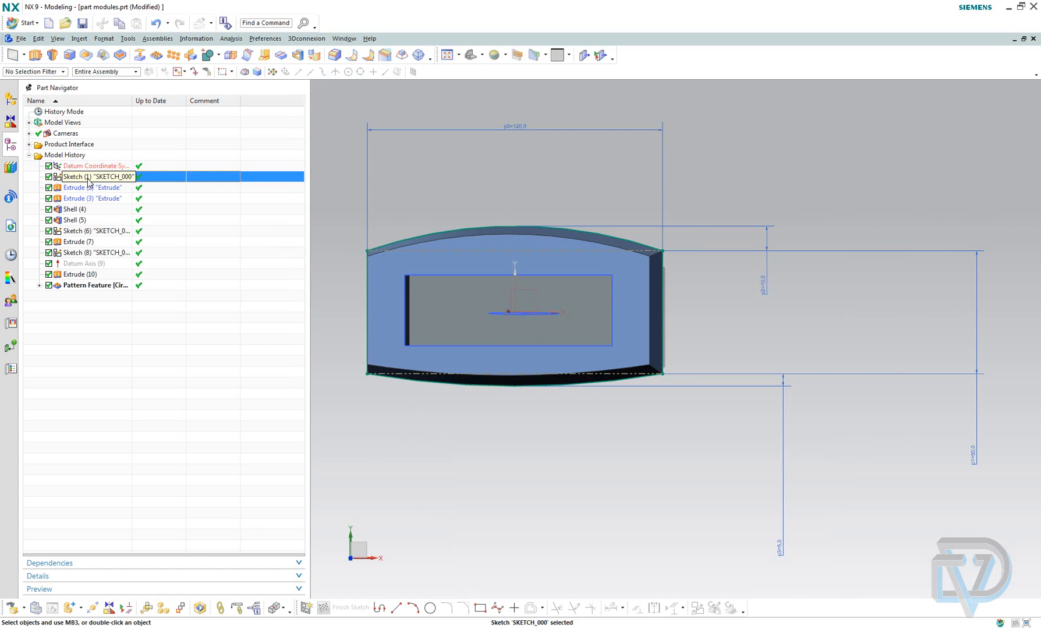
{"action": "double_click", "coordinate": [93, 176]}
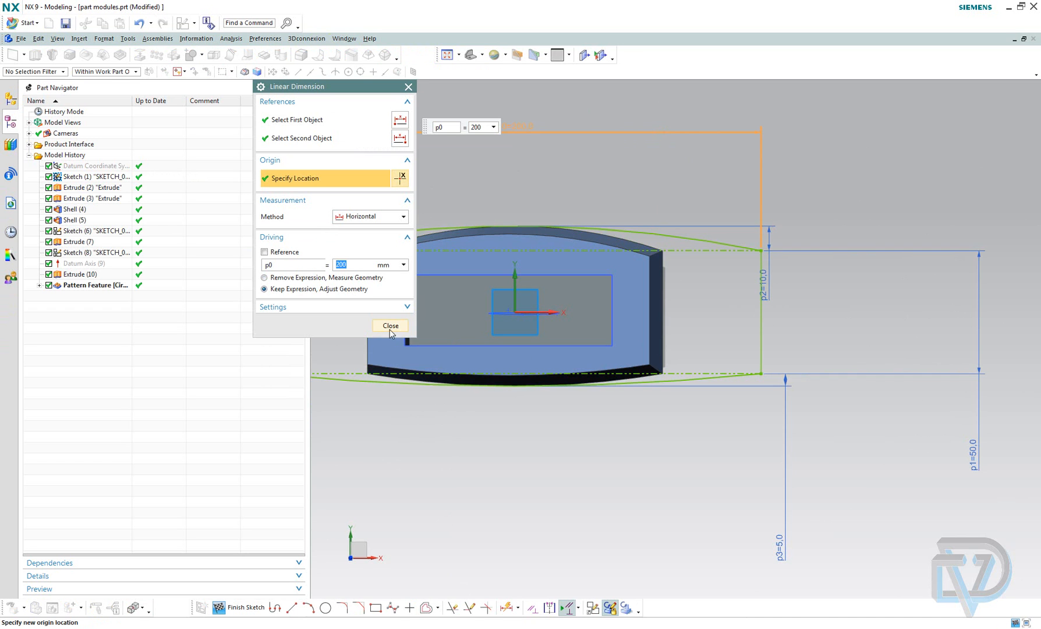
{"action": "left_click", "coordinate": [389, 326]}
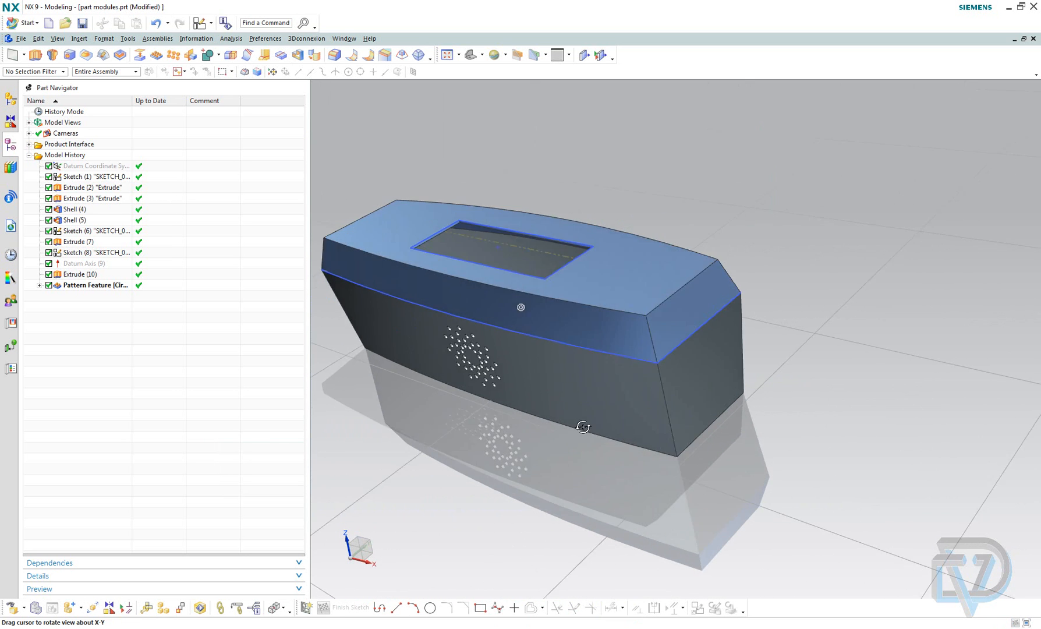
Switch to top case2.prt, then bottom case 2.prt, to confirm both widened
{"action": "left_click", "coordinate": [343, 38]}
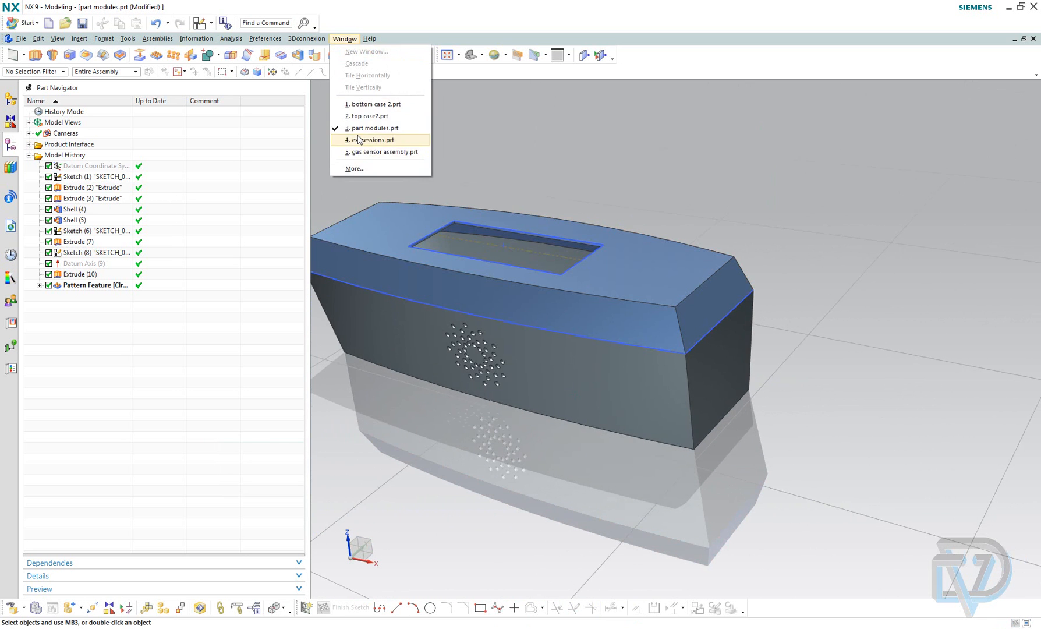
{"action": "left_click", "coordinate": [366, 116]}
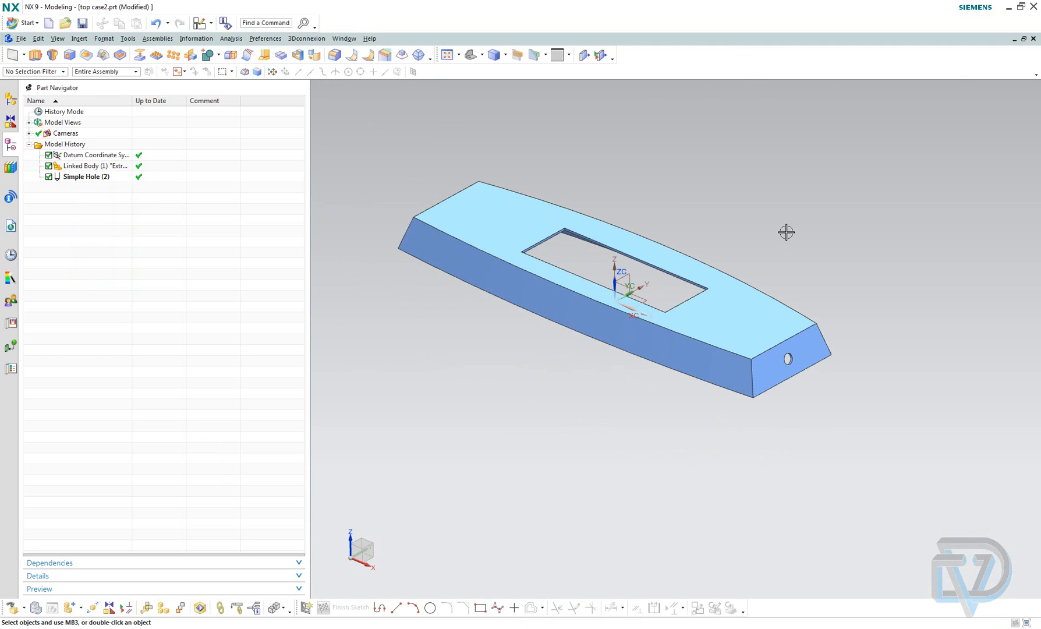
{"action": "left_click", "coordinate": [344, 37]}
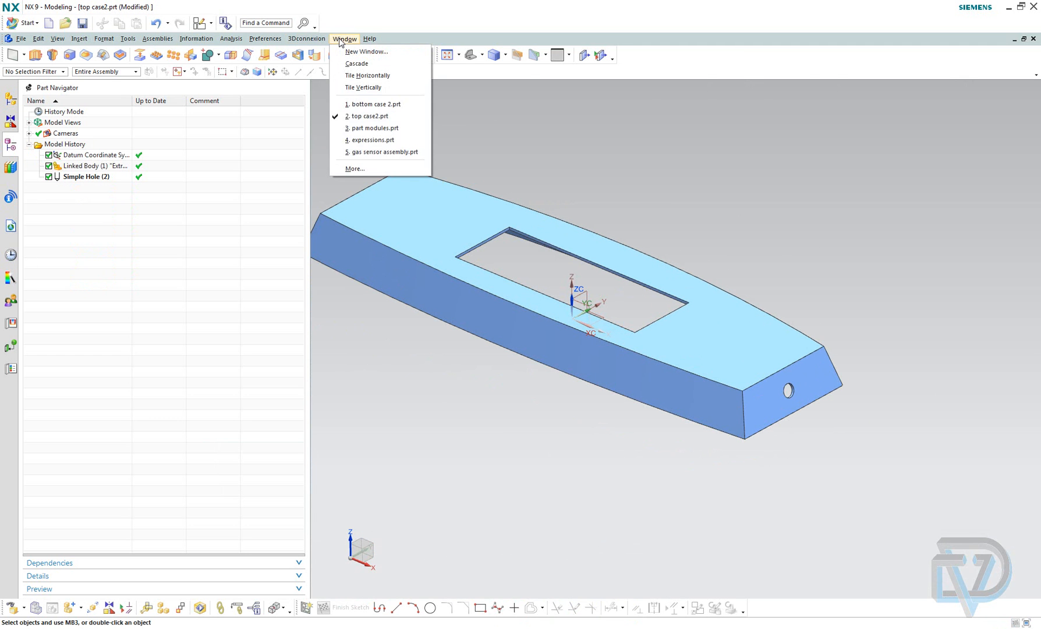
{"action": "left_click", "coordinate": [375, 104]}
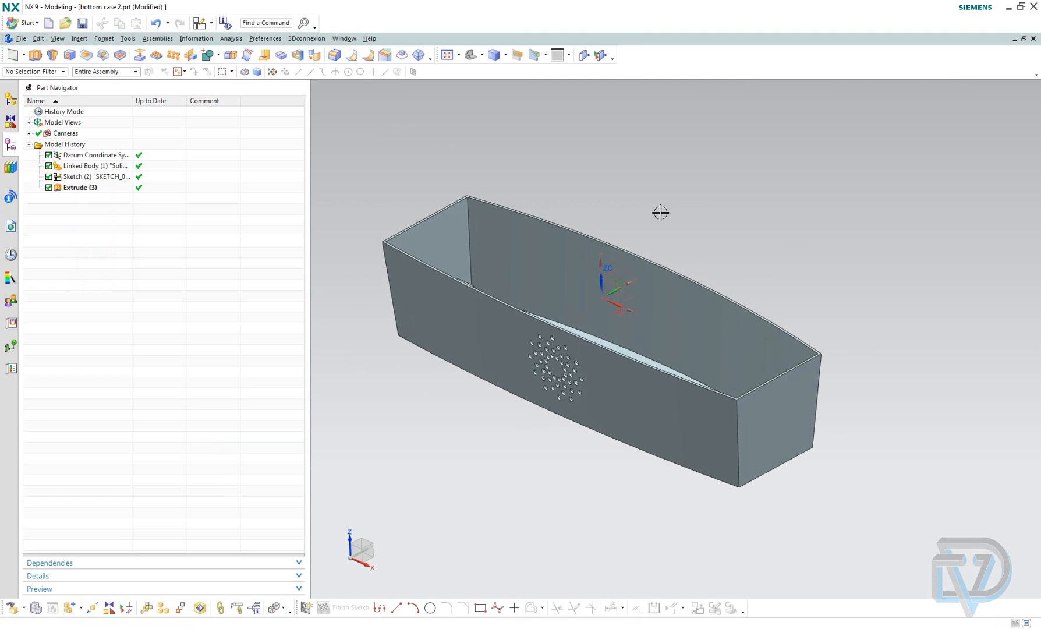
{"action": "mouse_move", "coordinate": [387, 148]}
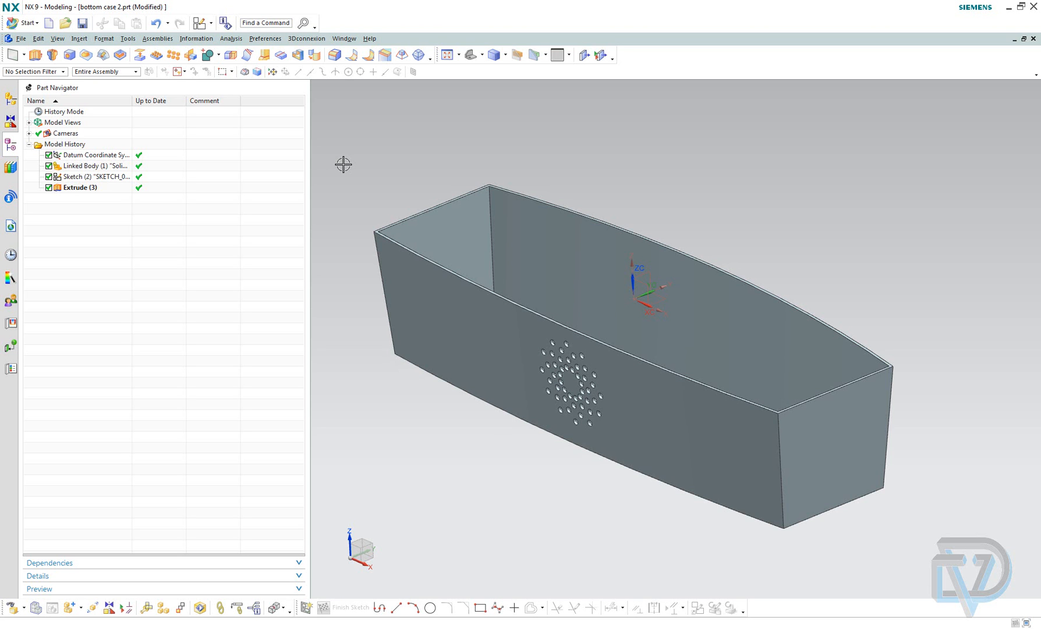
{"action": "mouse_move", "coordinate": [361, 175]}
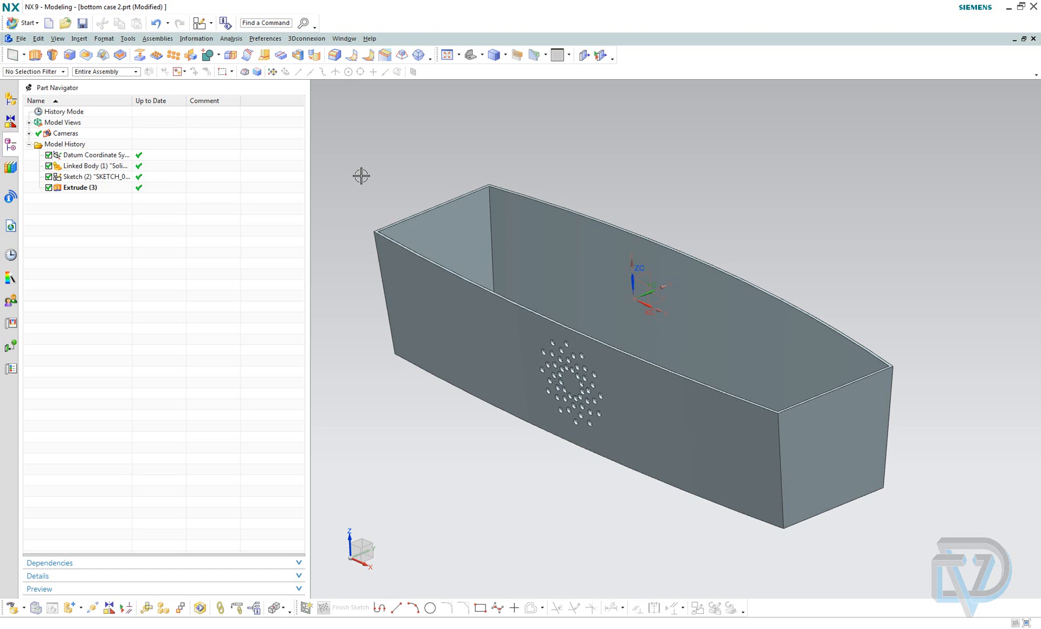